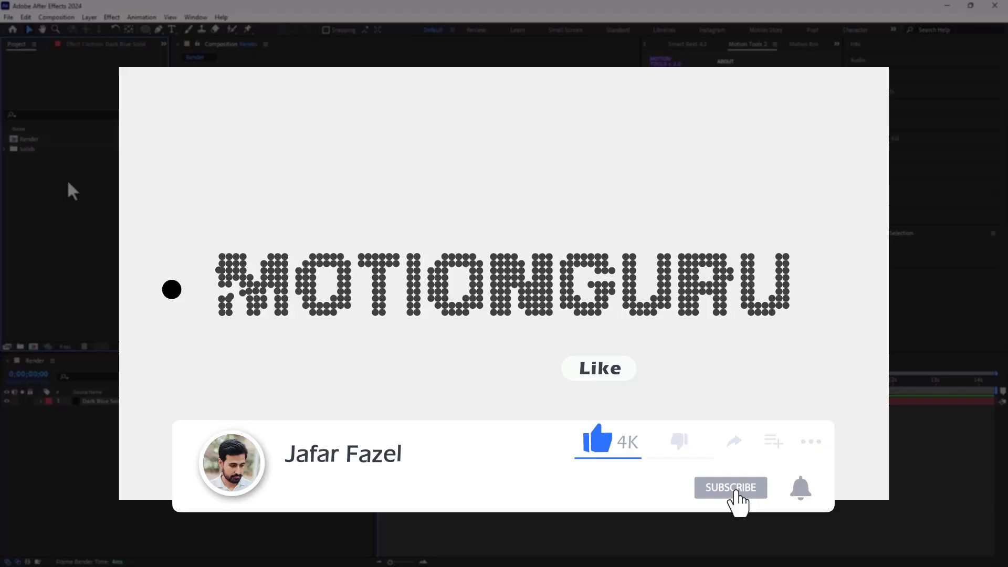
# Step: Delete the dark blue solid layer so the Render comp is empty
pyautogui.click(731, 487)
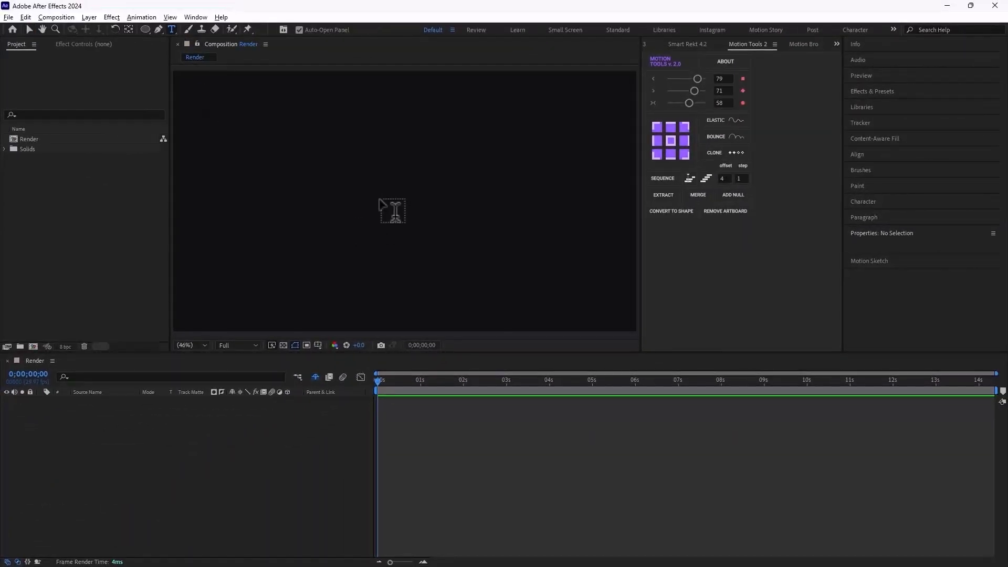
# Step: Create the MOTIONGURU title and a small blue ellipse shape layer with reduced size
pyautogui.write('MOTIONGURU')
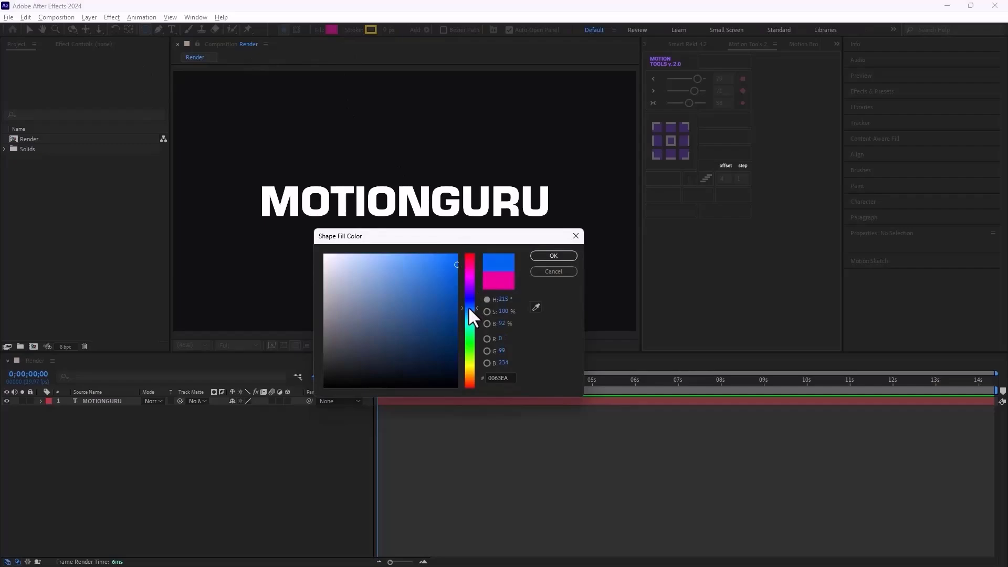
pyautogui.click(552, 255)
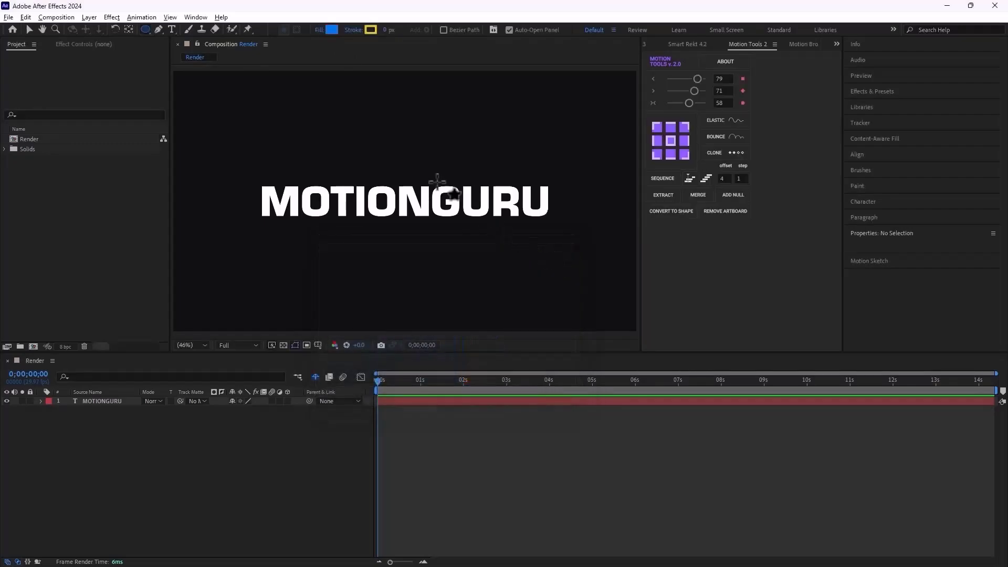
pyautogui.moveTo(146, 29)
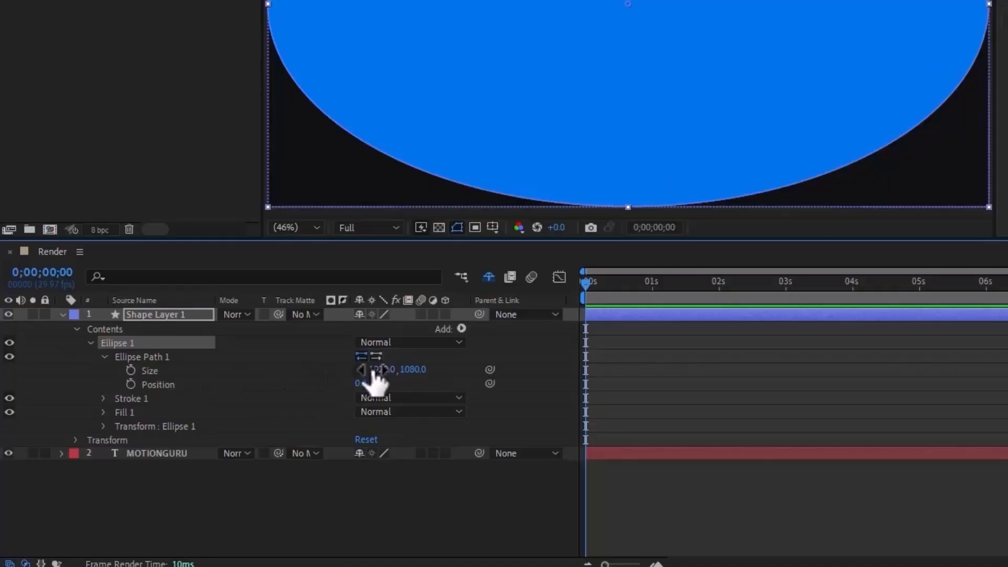
pyautogui.doubleClick(379, 369)
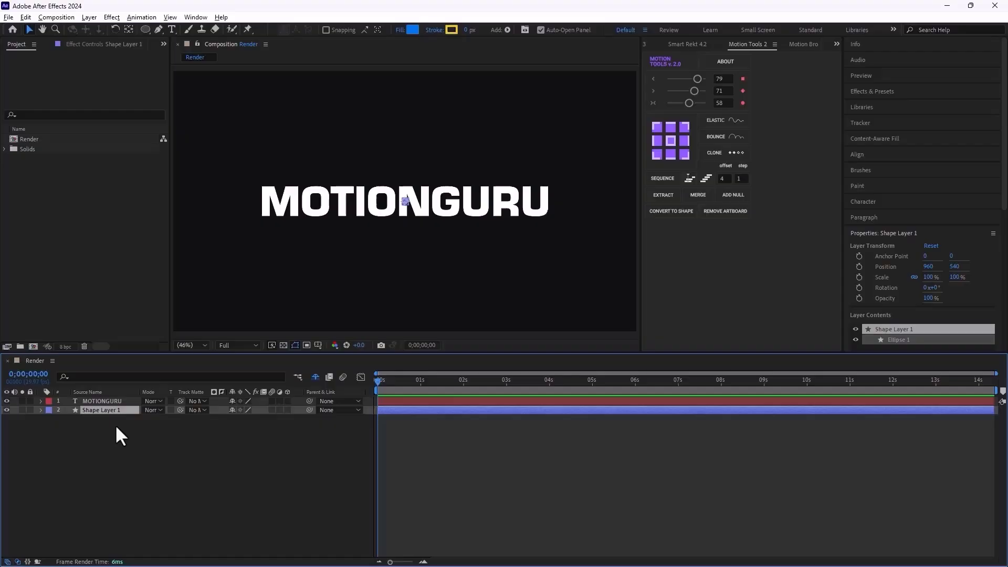
# Step: Duplicate the blue circle with Ctrl+D repeatedly toward 500 shape layers
pyautogui.press('ctrl+d')
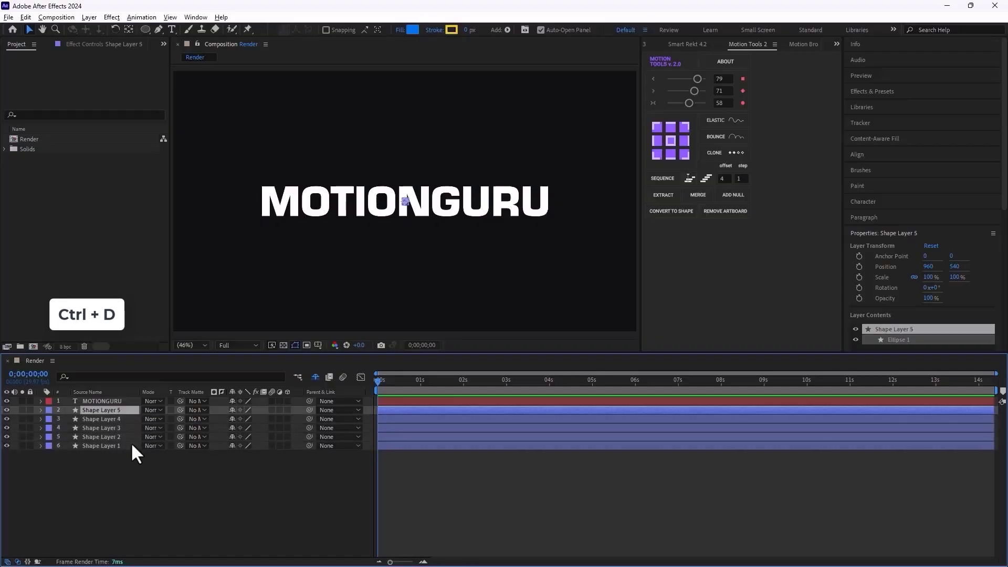
pyautogui.press('ctrl+d')
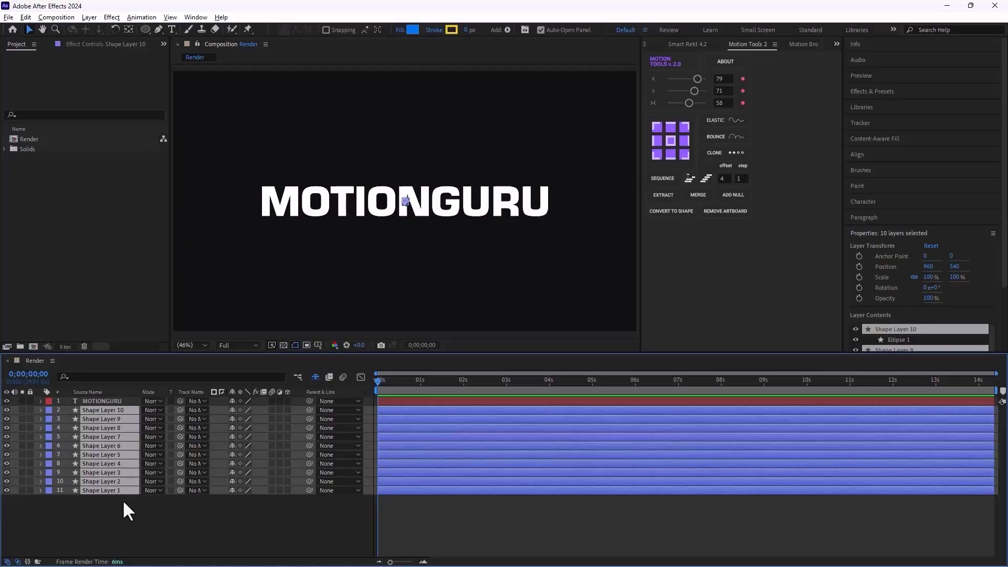
pyautogui.moveTo(162, 528)
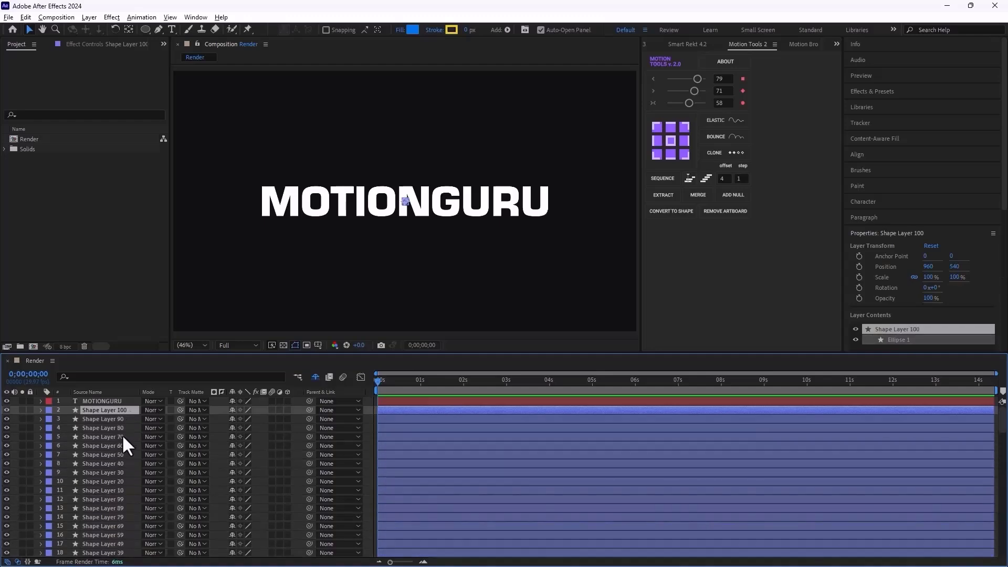
pyautogui.scroll(-3)
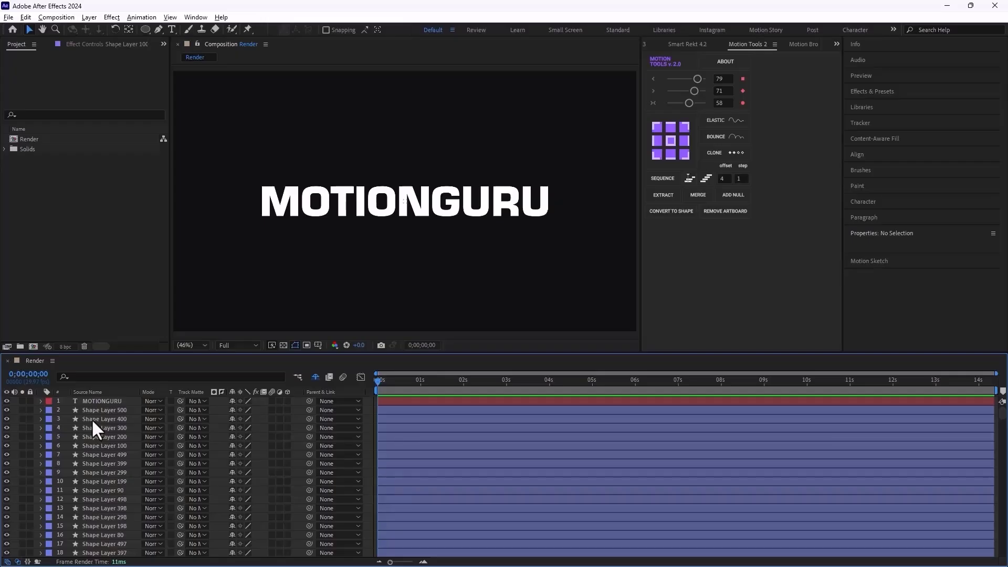
# Step: Apply the Pastiche effect to the text layer with MOTIONGURU as its source layer
pyautogui.click(102, 400)
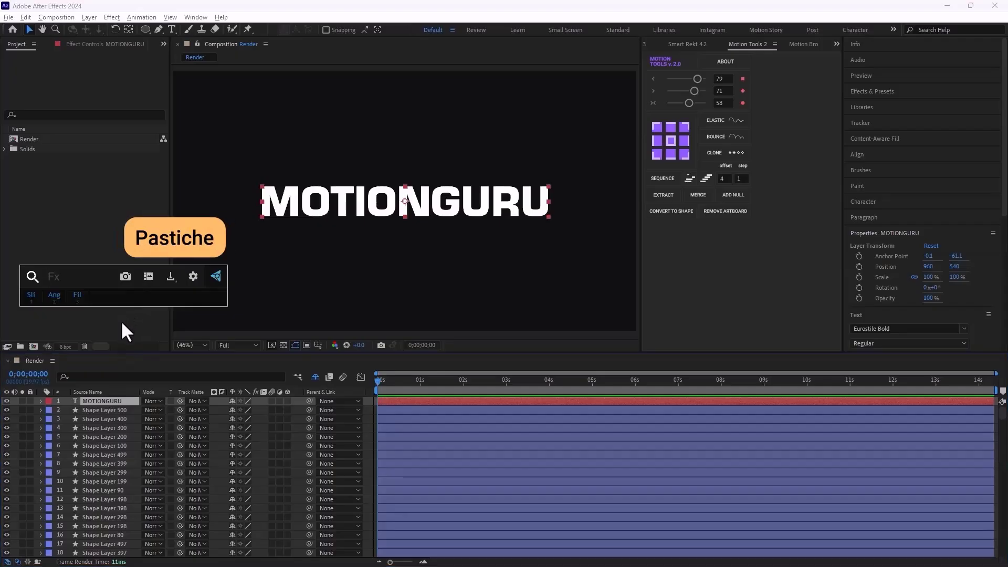
pyautogui.write('pas')
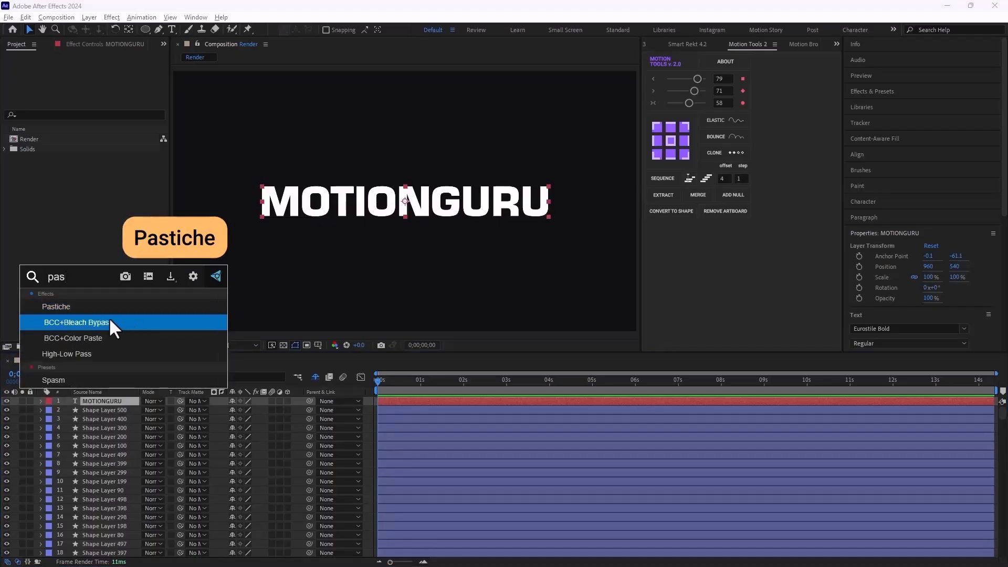
pyautogui.doubleClick(56, 305)
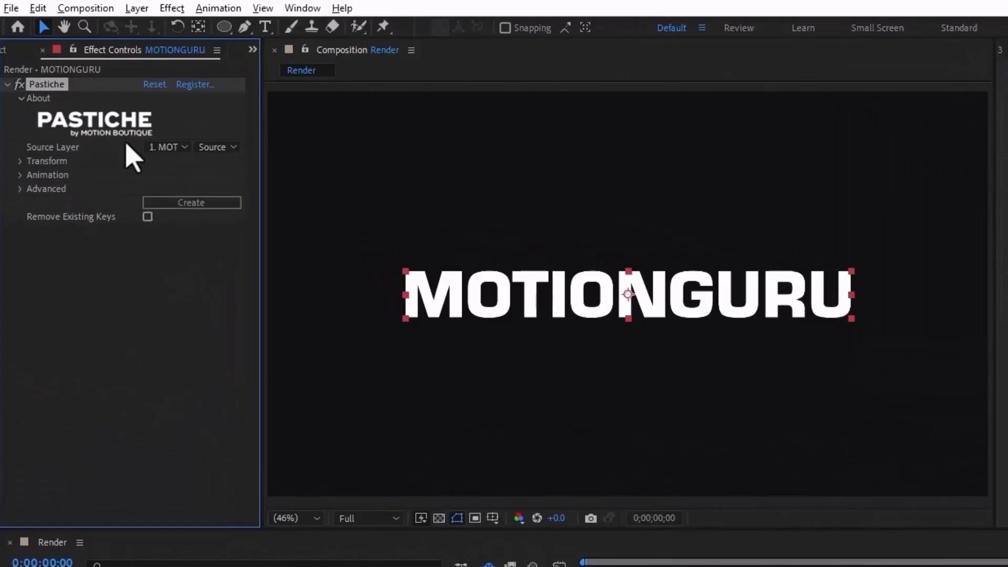
pyautogui.click(166, 147)
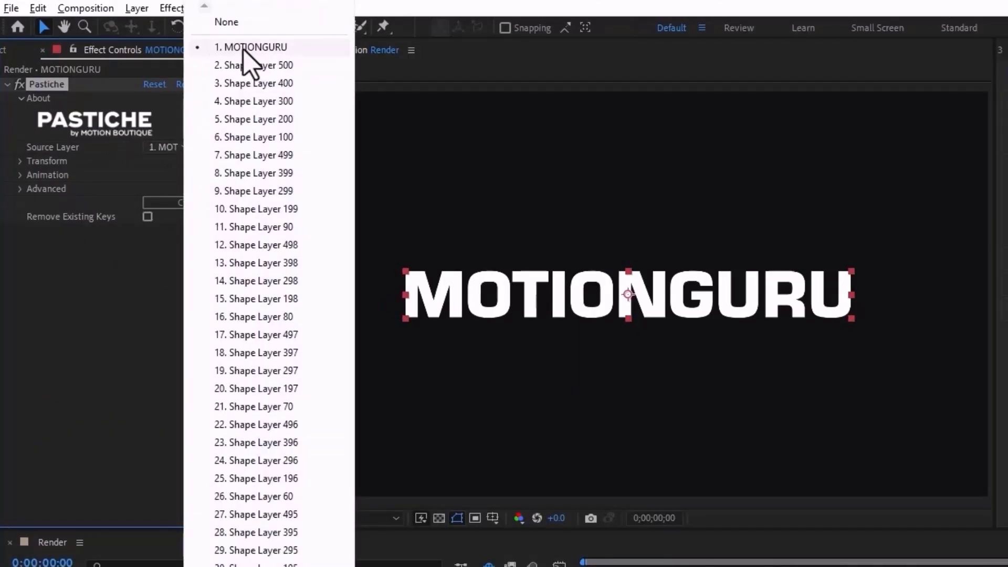
pyautogui.click(250, 47)
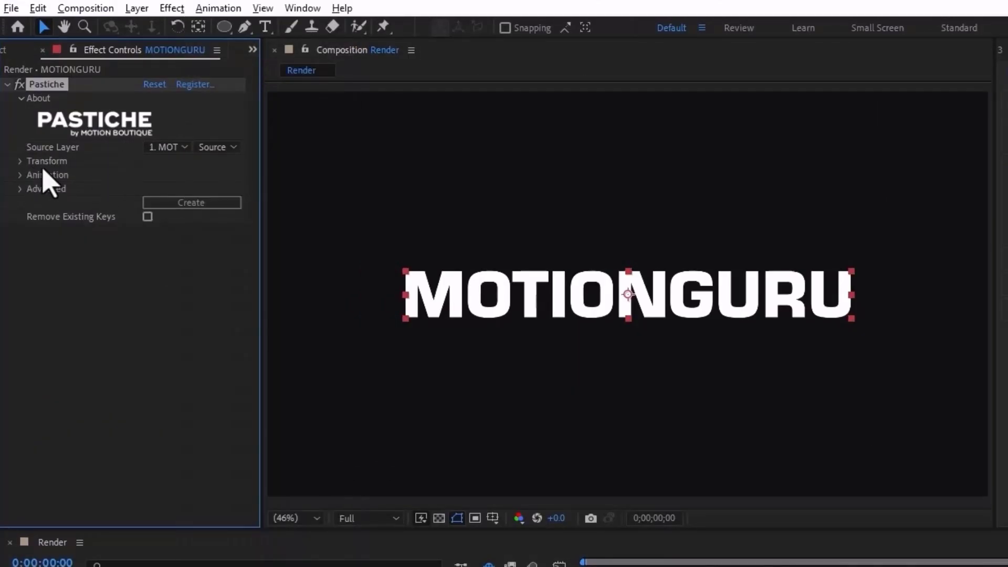
# Step: Set Pastiche Transform position to Grid and create the circle lettering
pyautogui.click(20, 161)
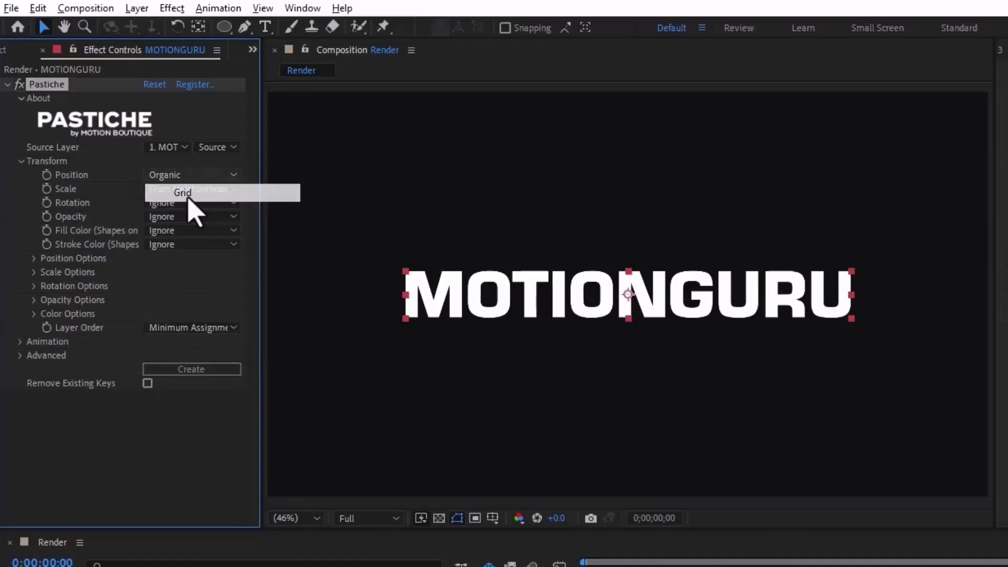
pyautogui.click(182, 194)
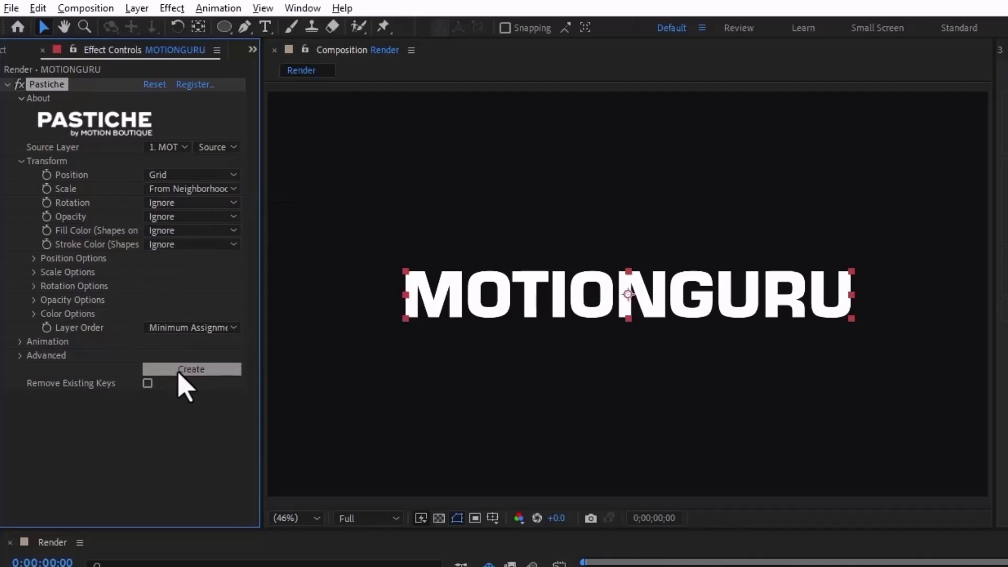
pyautogui.click(190, 368)
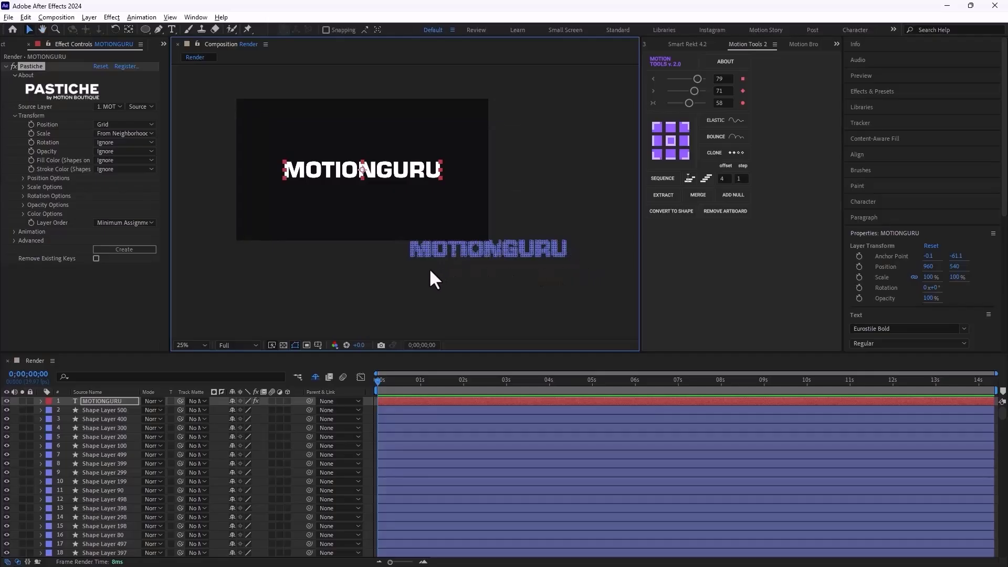
pyautogui.moveTo(417, 250)
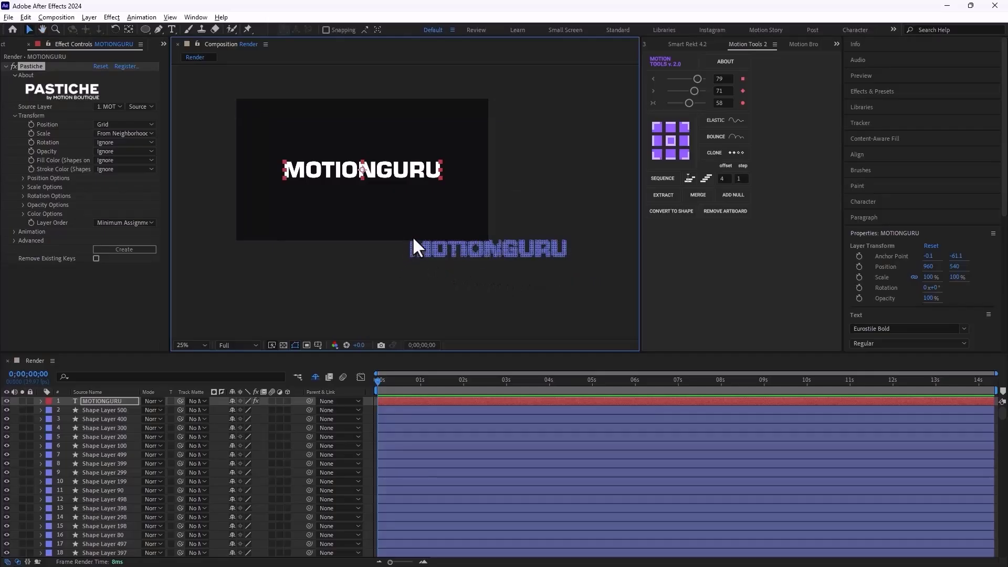
pyautogui.moveTo(315, 160)
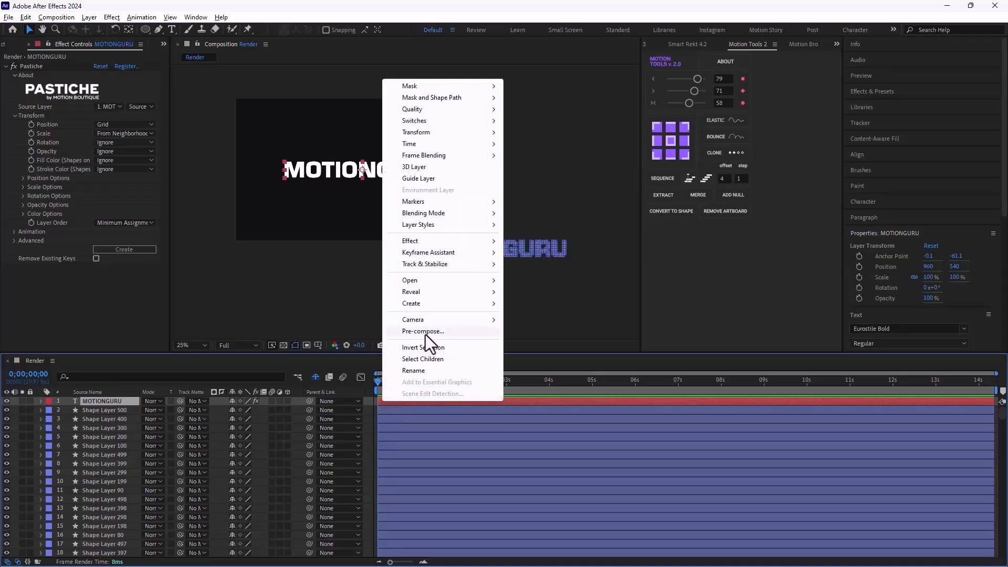
# Step: Pre-compose the MOTIONGURU text as MOTIONGURU Comp 1 with the default name
pyautogui.click(422, 331)
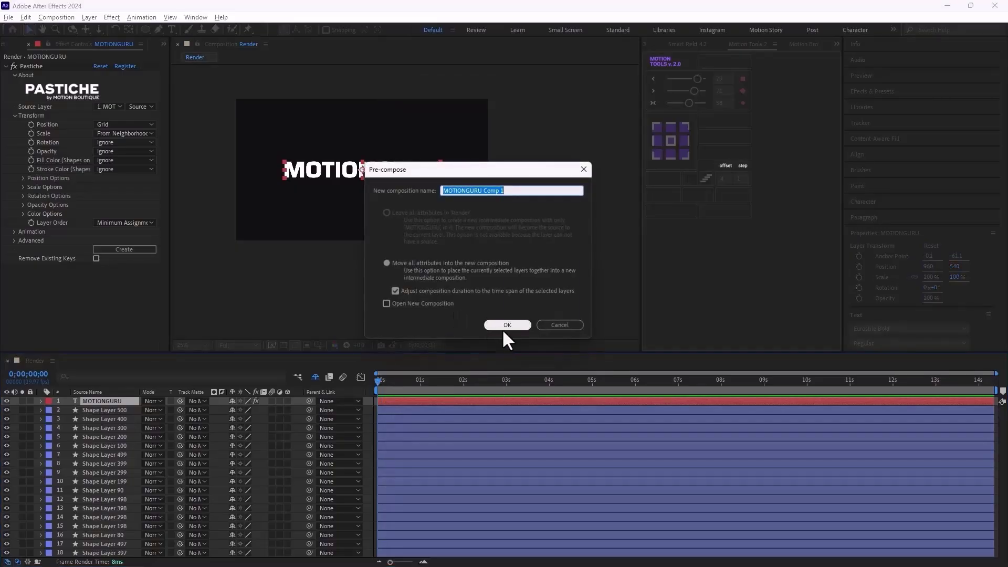
pyautogui.click(506, 324)
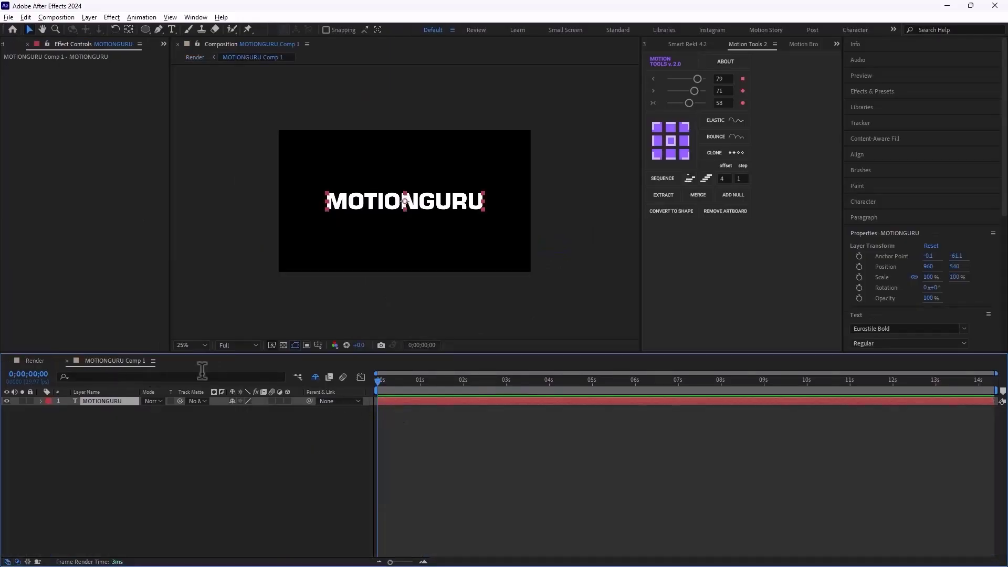
# Step: Switch back to the Render comp timeline
pyautogui.click(671, 211)
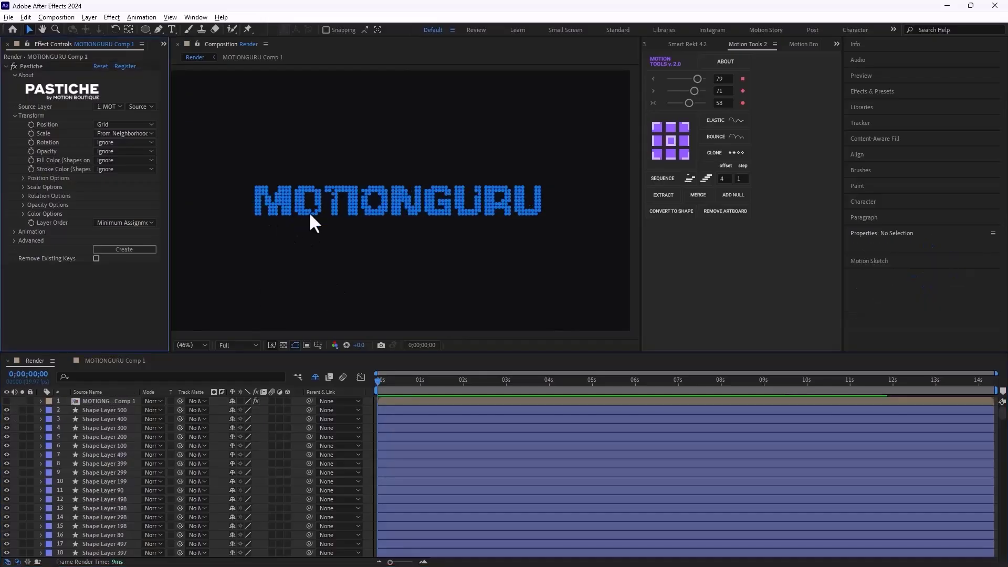
pyautogui.moveTo(464, 340)
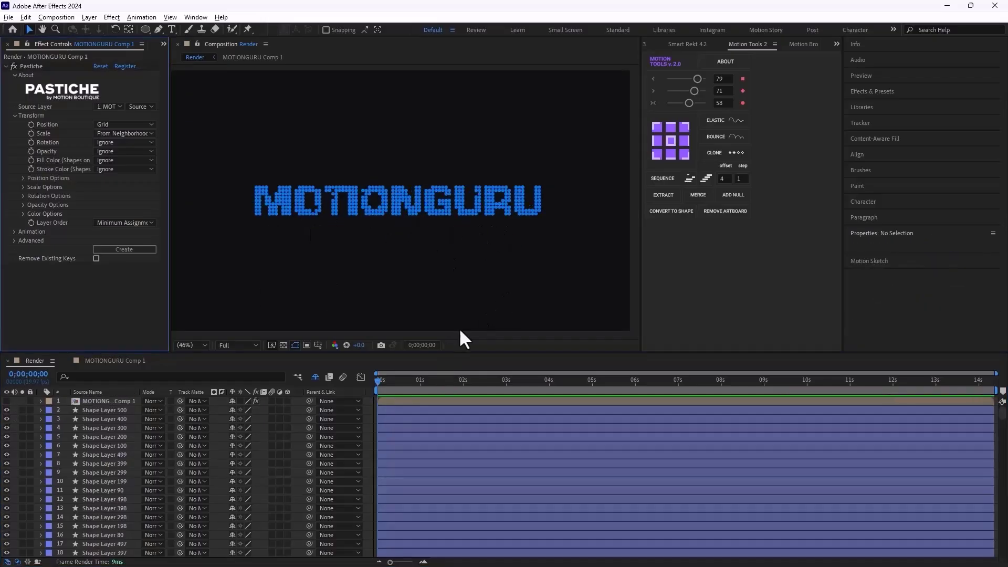
pyautogui.moveTo(427, 261)
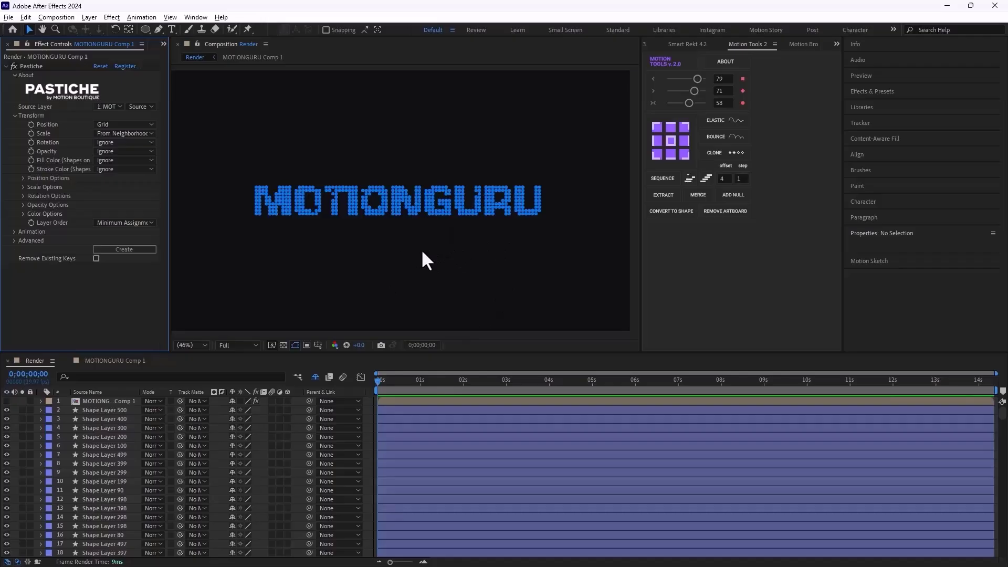
pyautogui.moveTo(474, 436)
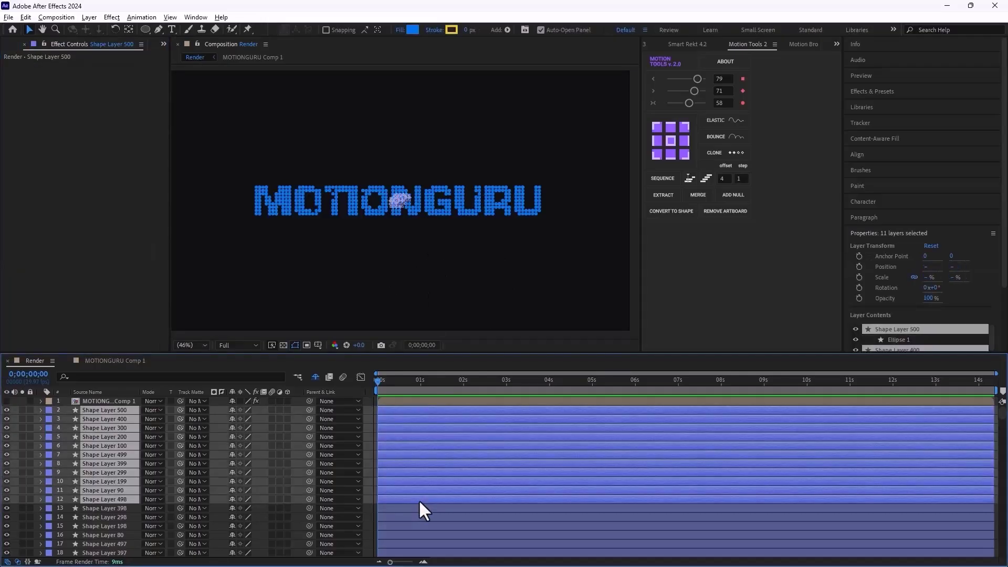
# Step: Delete the old circle layers and re-create them from MOTIONGURU Comp 1 via Pastiche
pyautogui.press('Delete')
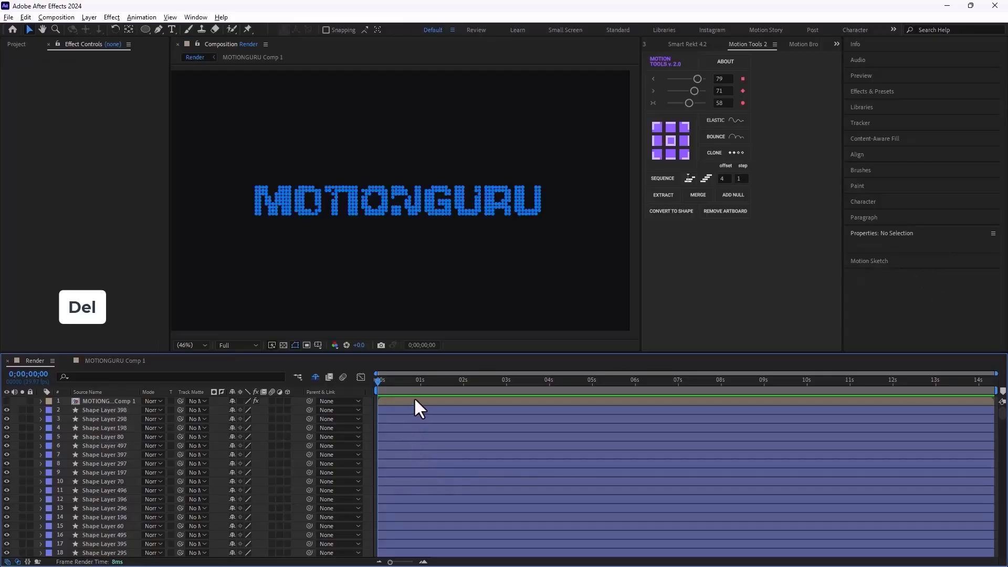
pyautogui.click(103, 400)
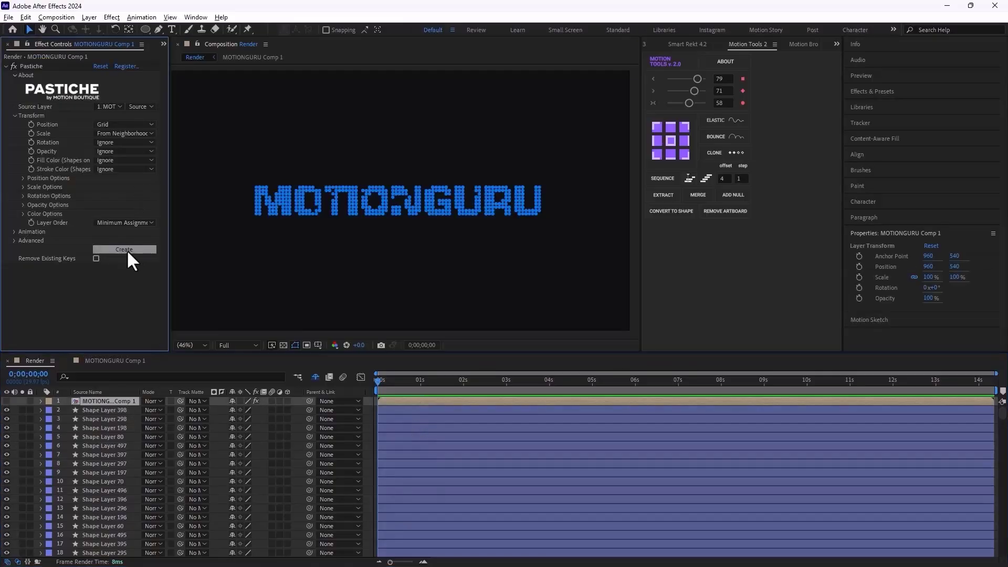
pyautogui.click(123, 250)
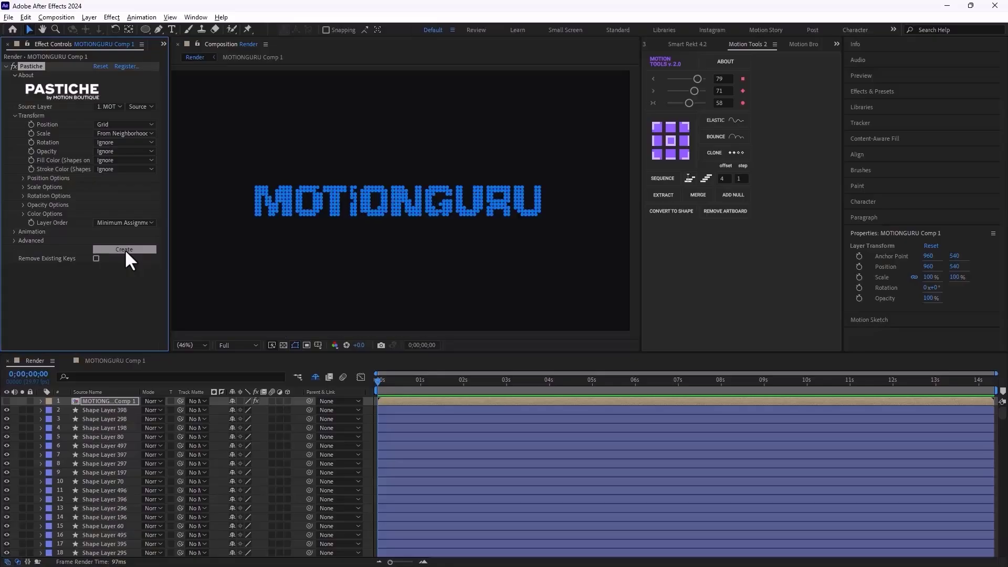
pyautogui.moveTo(230, 297)
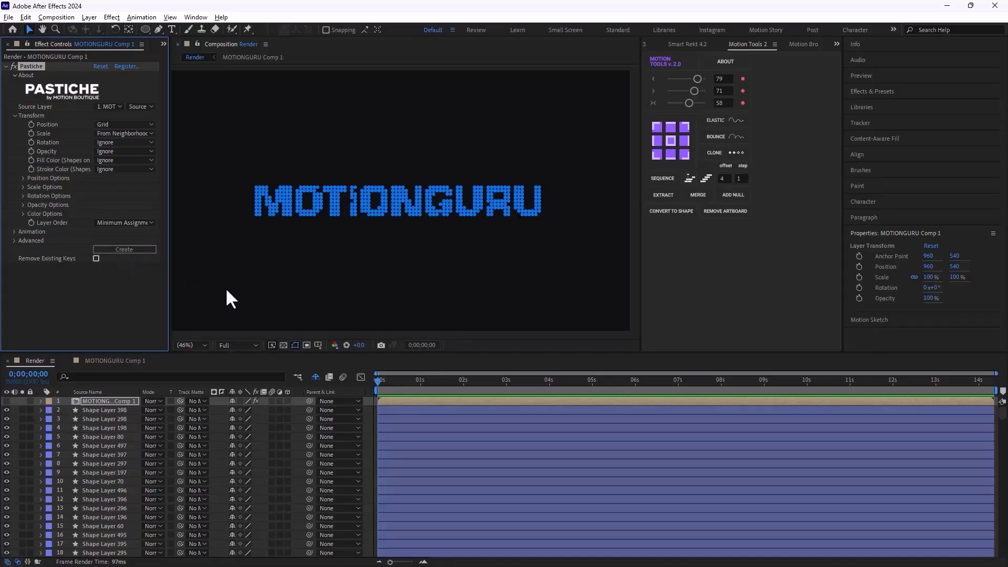
pyautogui.moveTo(224, 305)
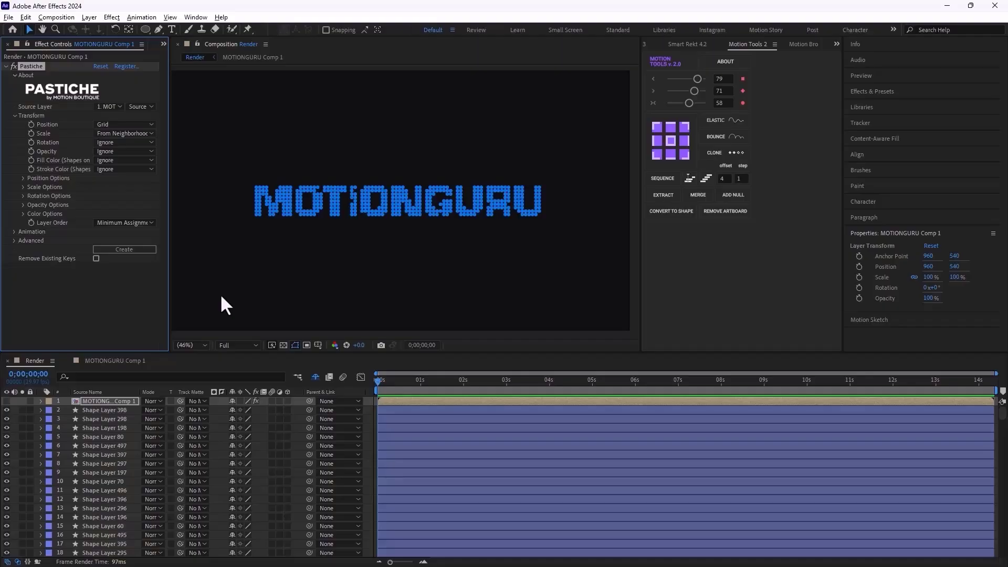
pyautogui.click(391, 204)
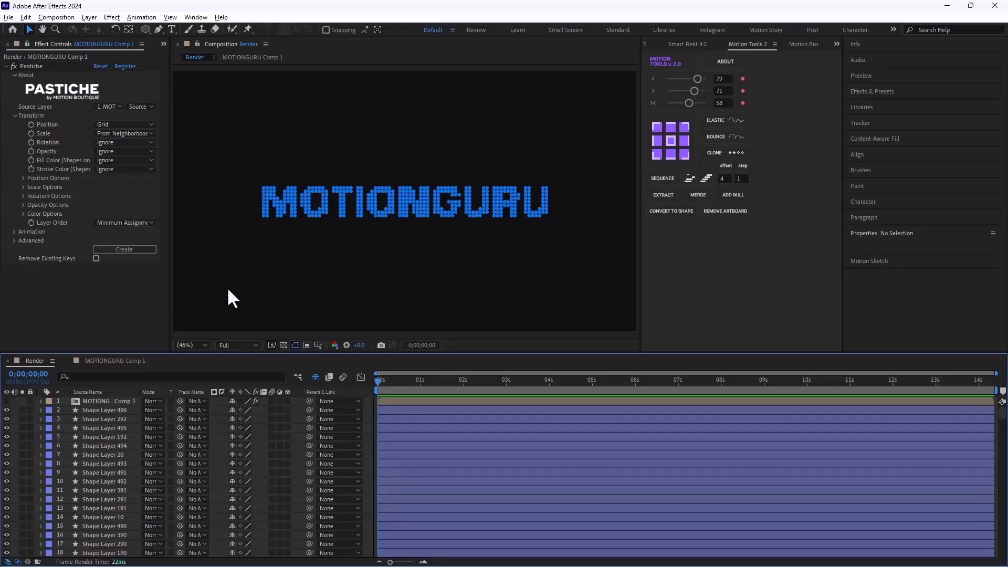
pyautogui.moveTo(296, 298)
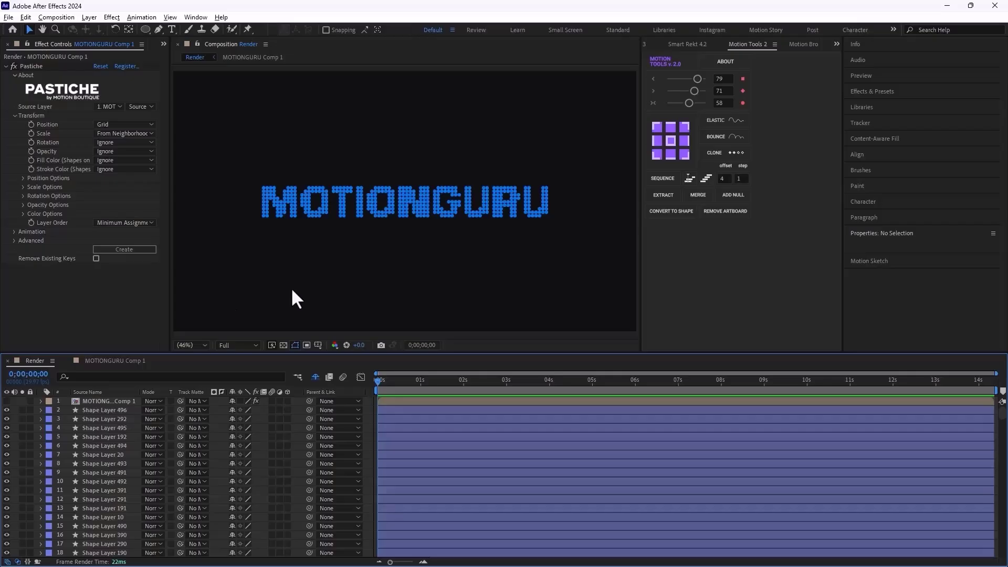
pyautogui.moveTo(260, 250)
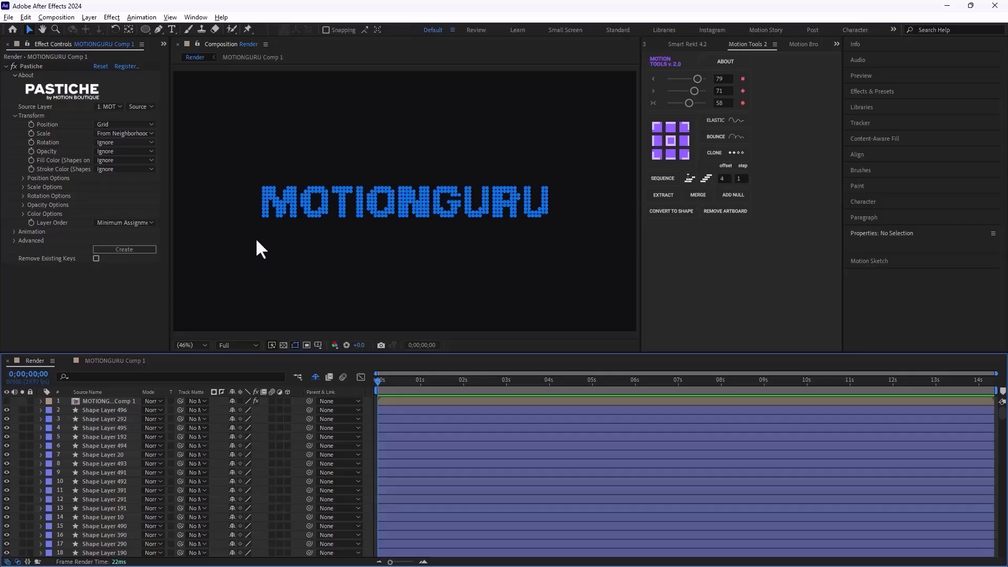
pyautogui.moveTo(139, 39)
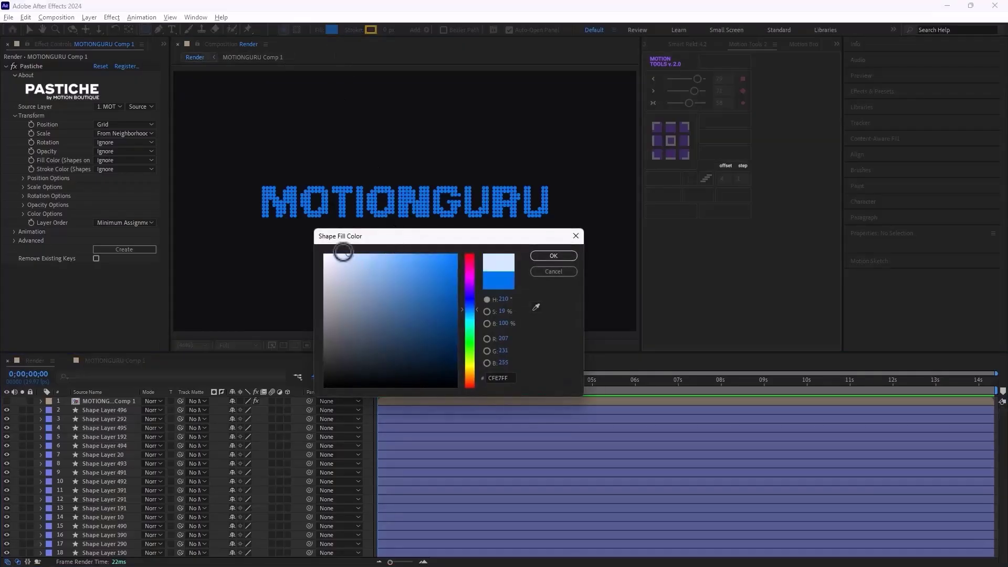
# Step: Give the new circle a white fill and select it as Shape Layer 497
pyautogui.click(551, 255)
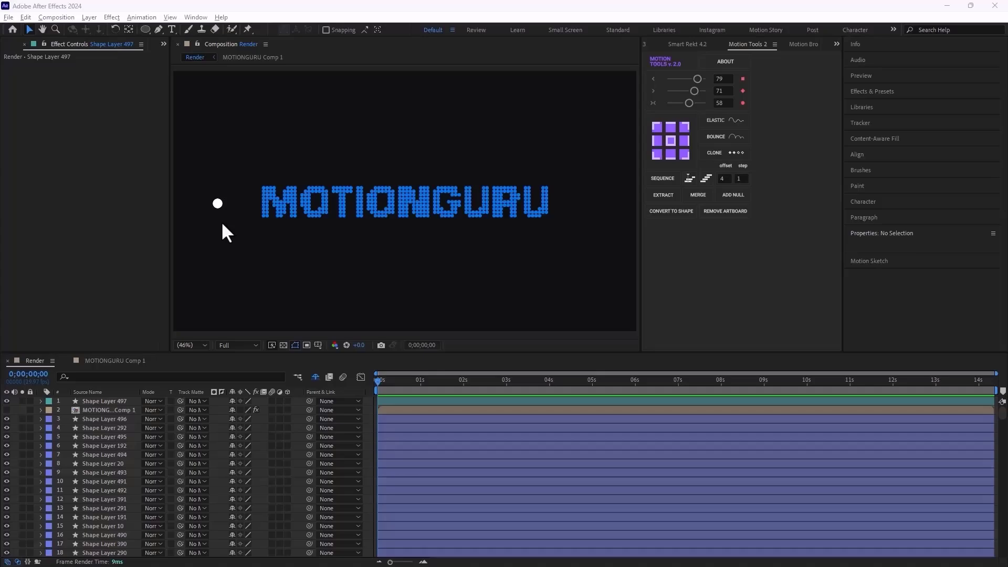
pyautogui.click(217, 202)
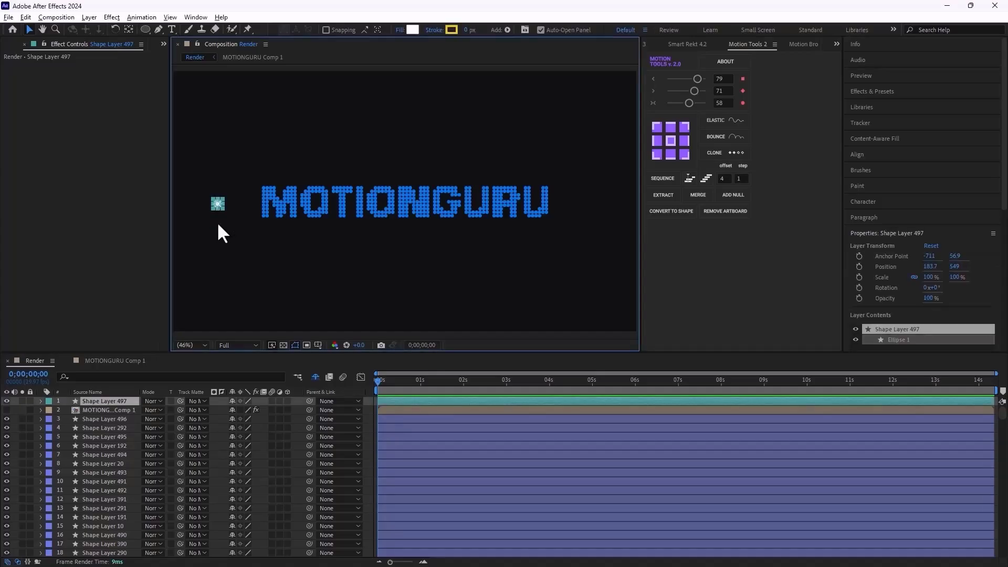
pyautogui.moveTo(251, 222)
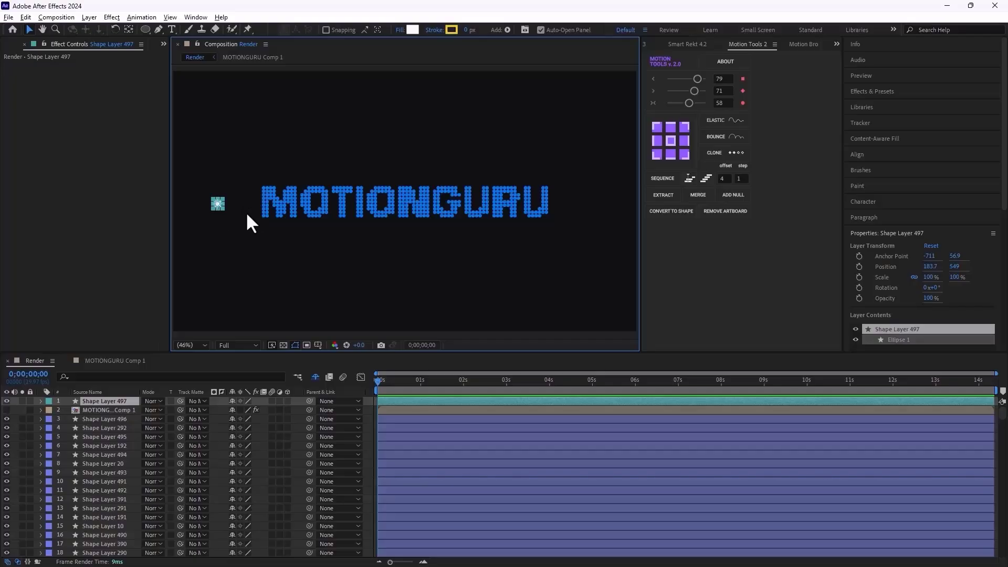
pyautogui.moveTo(699, 240)
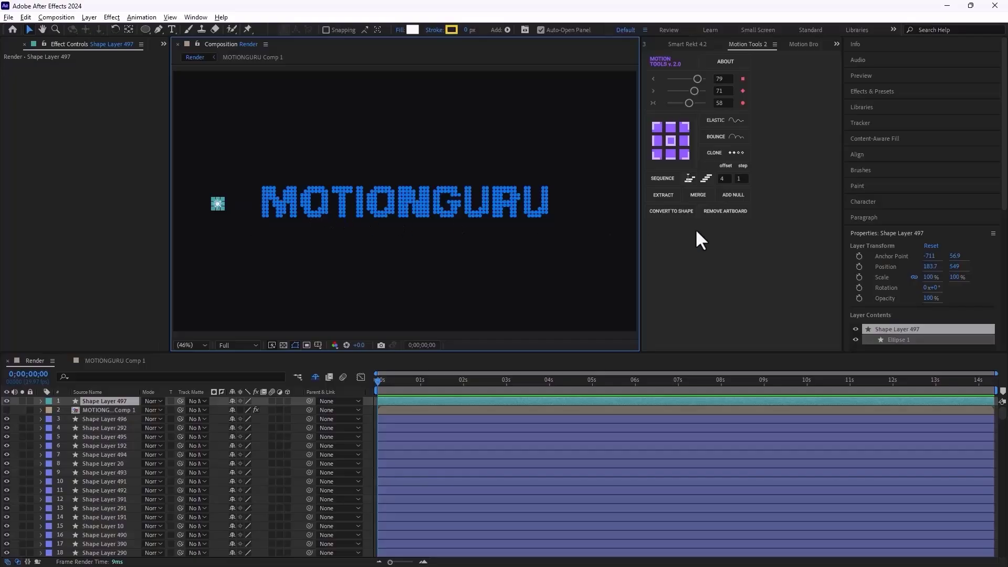
# Step: Capture the ball's looping path with Motion Sketch and save the project
pyautogui.click(195, 17)
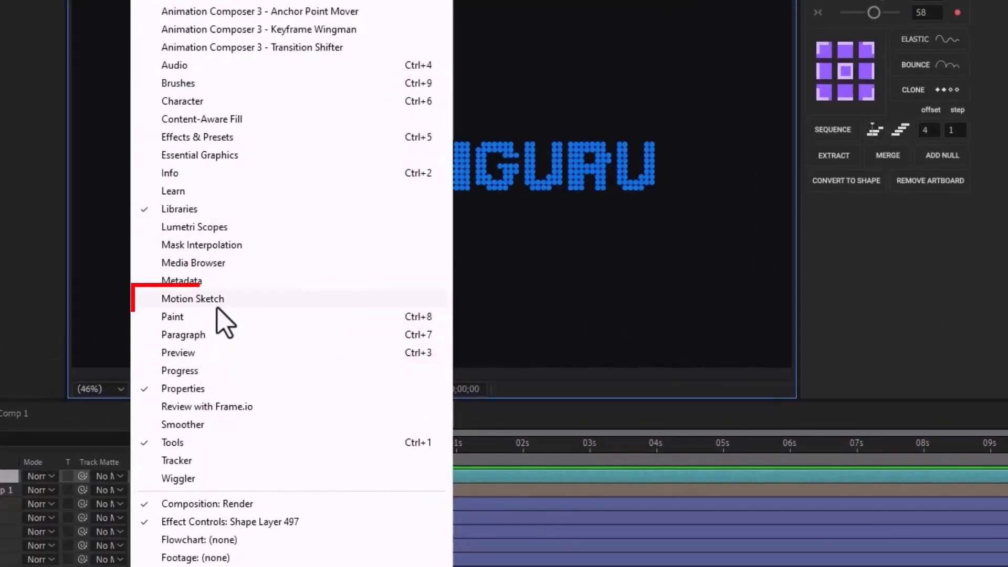
pyautogui.click(192, 298)
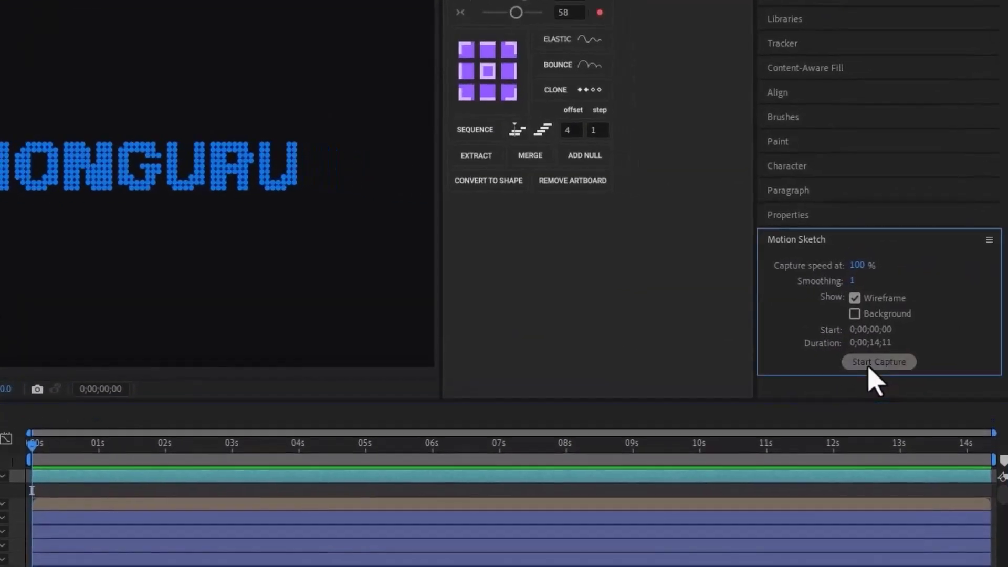
pyautogui.click(878, 361)
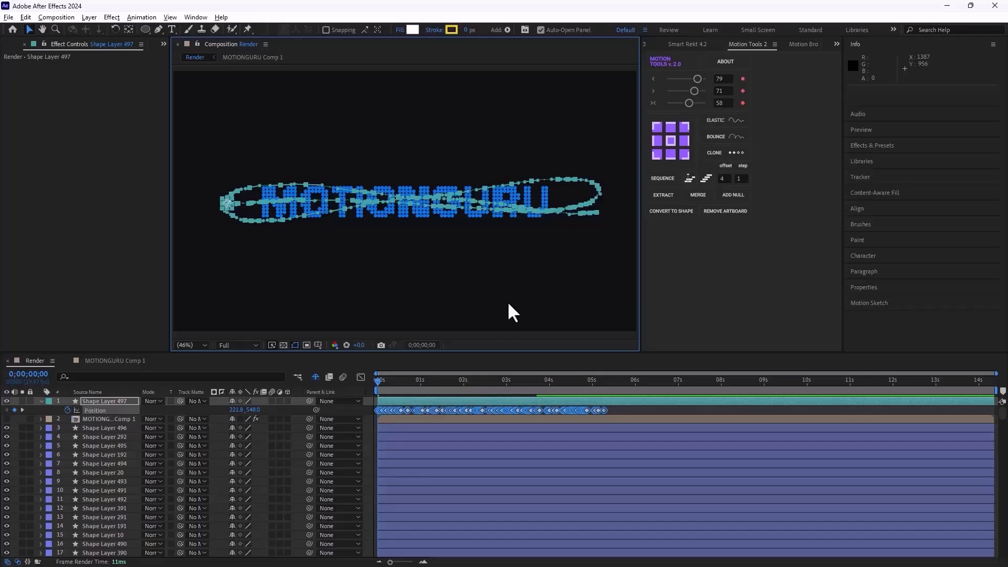
pyautogui.press('ctrl+s')
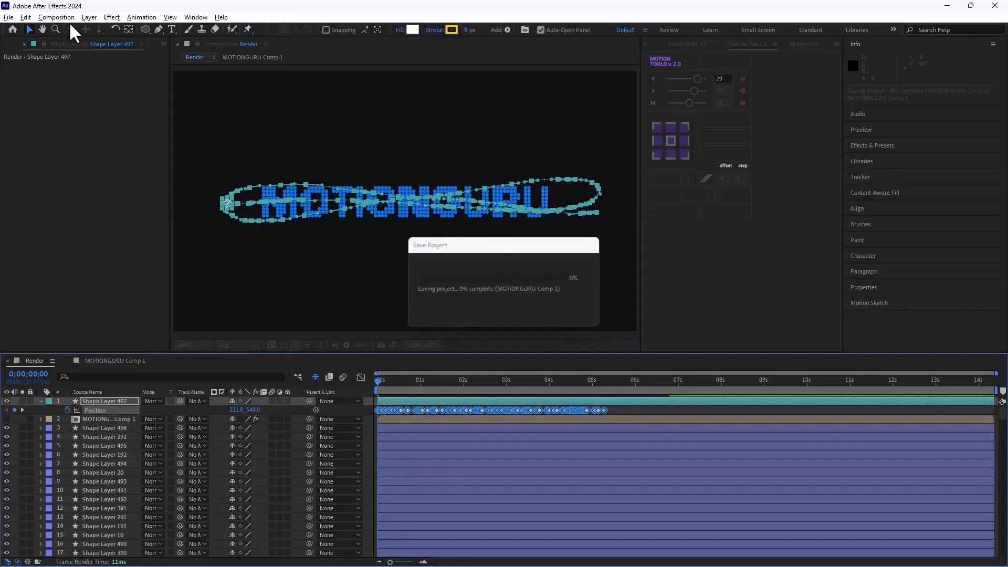
# Step: Send the Render comp into Newton via Composition > Newton
pyautogui.click(57, 18)
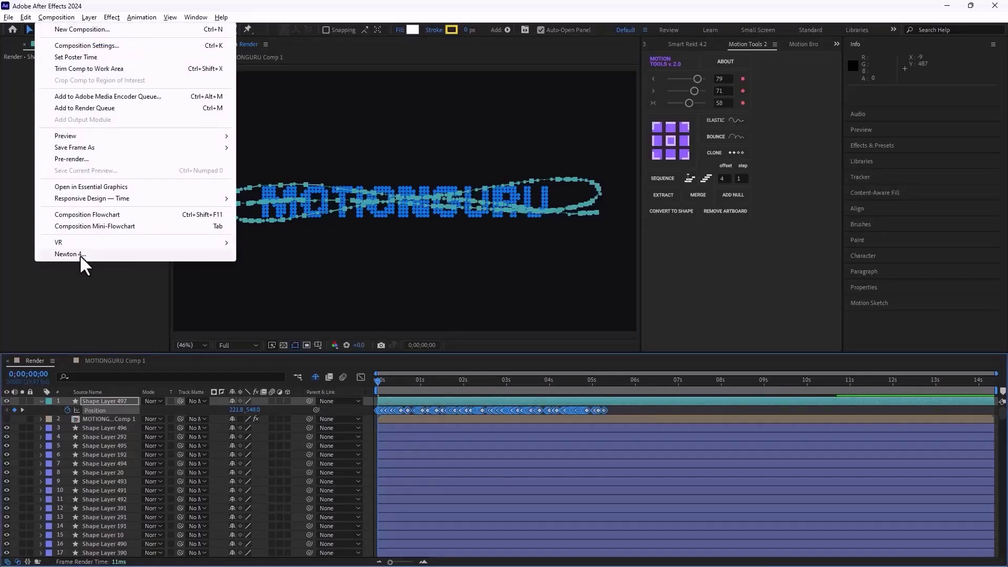
pyautogui.click(69, 254)
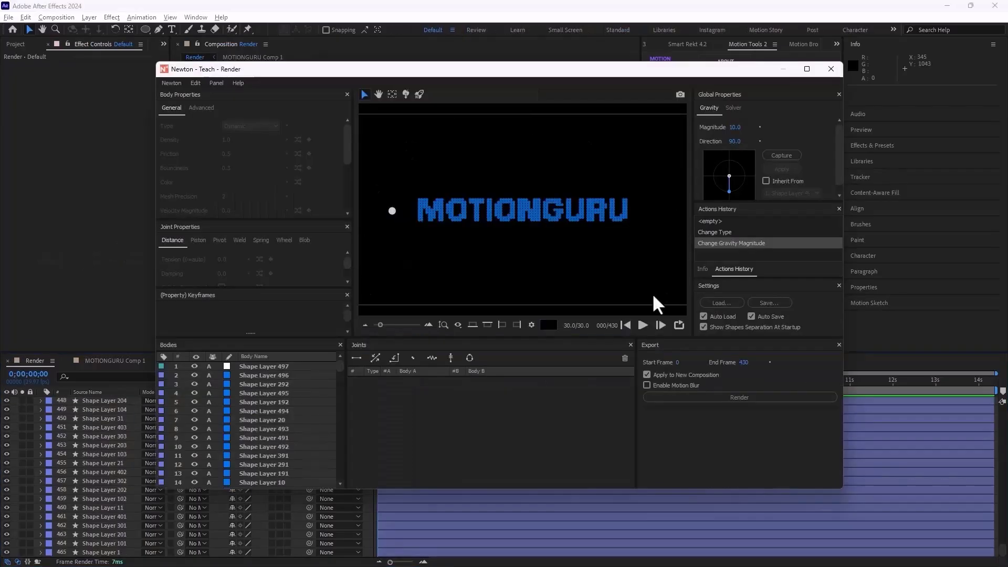
pyautogui.moveTo(374, 382)
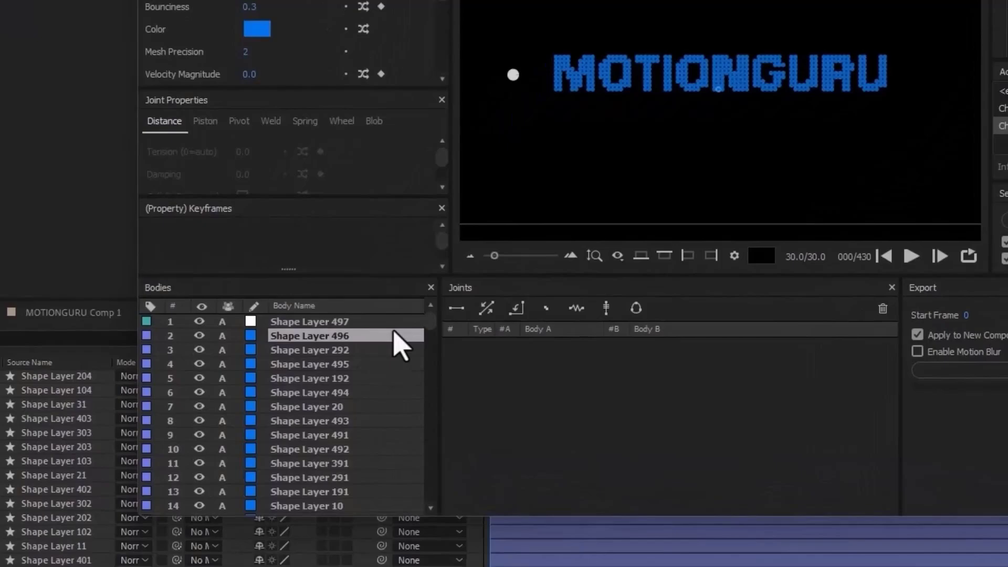
pyautogui.scroll(-3)
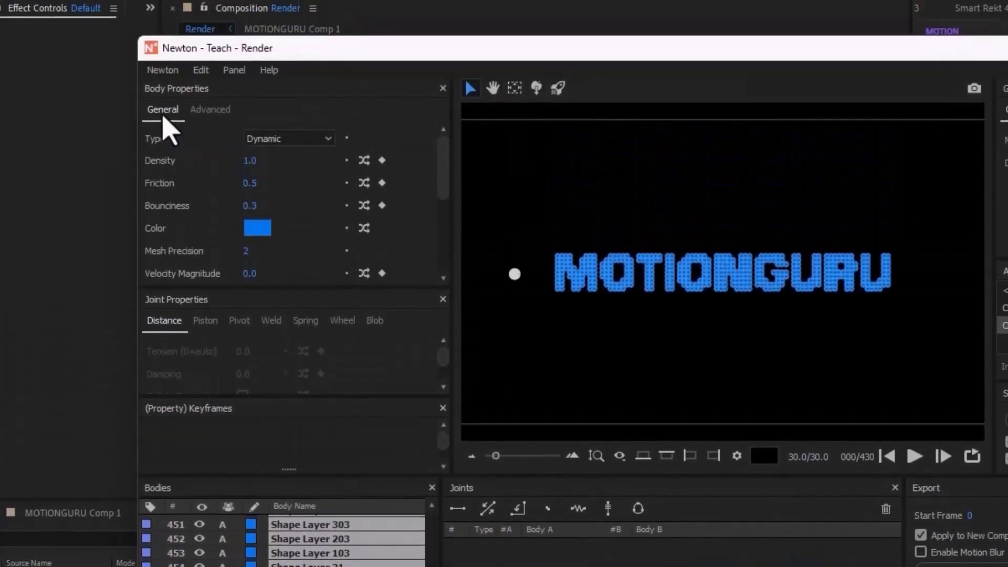
# Step: Change the blue circles' body type, then select the white ball body
pyautogui.click(287, 138)
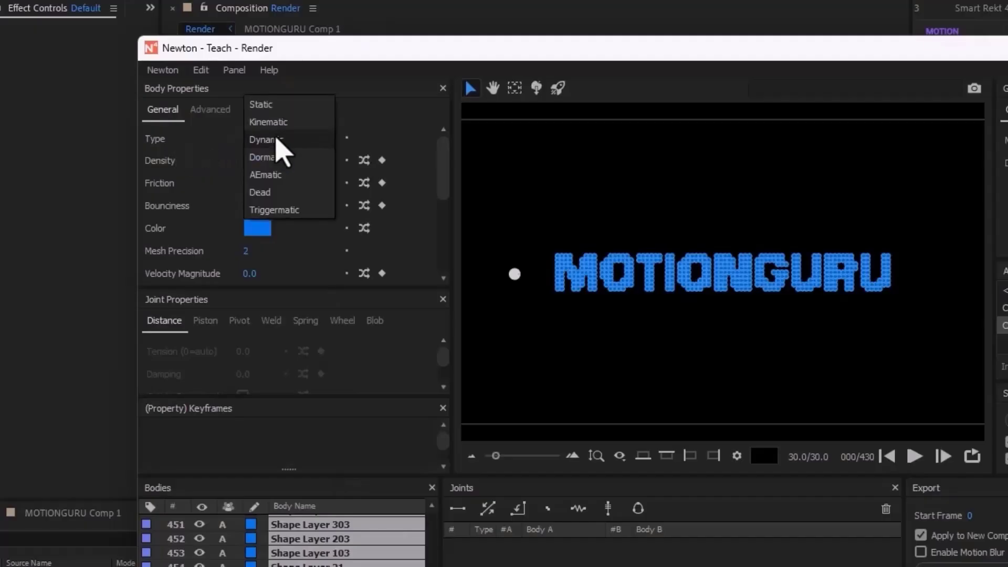
pyautogui.moveTo(282, 183)
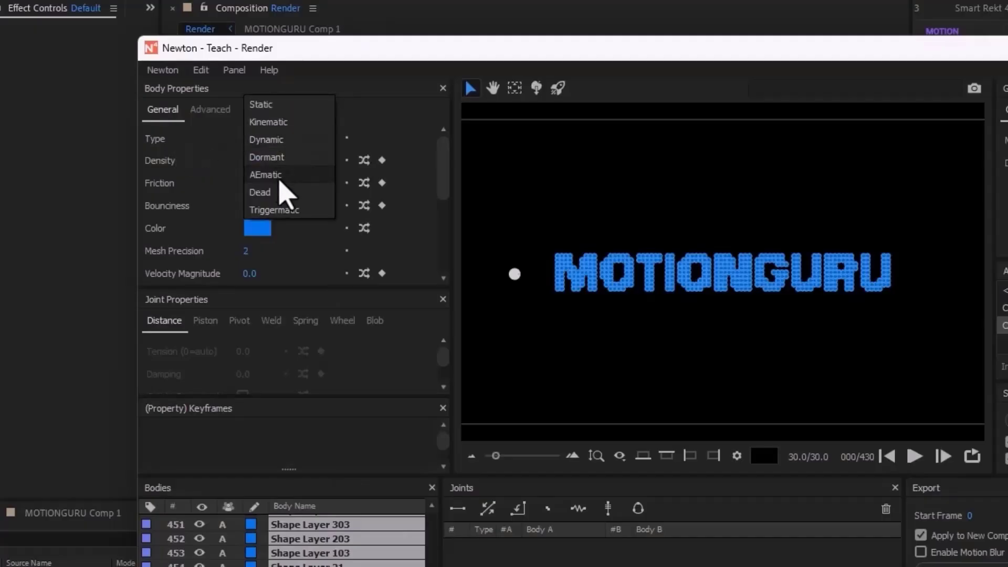
pyautogui.click(265, 140)
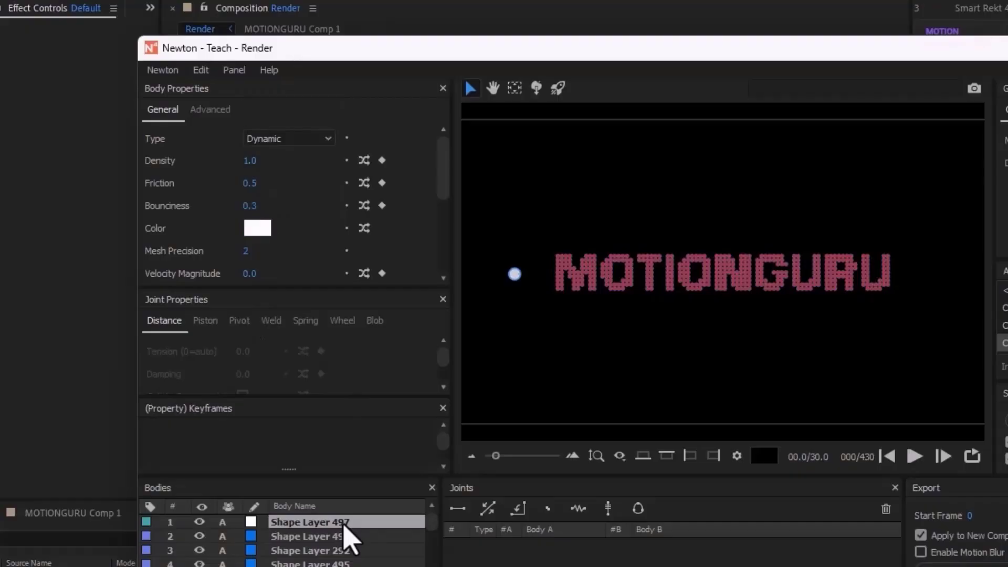
pyautogui.click(287, 139)
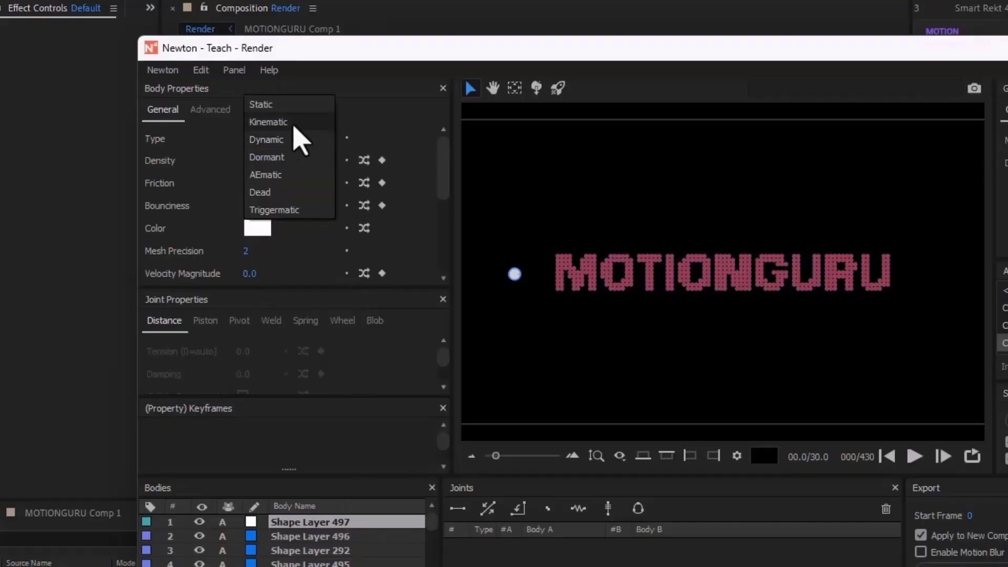
pyautogui.click(268, 122)
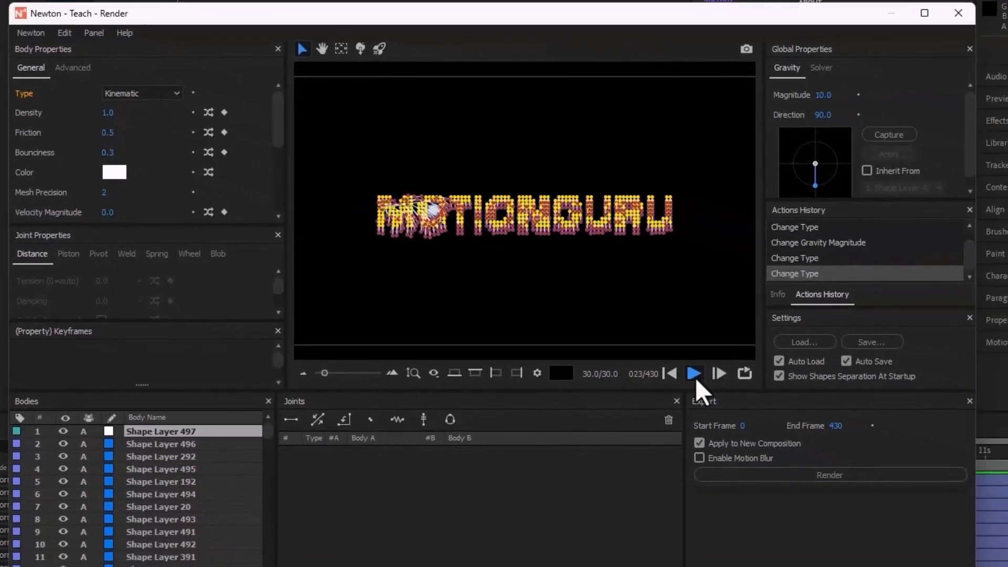
pyautogui.click(693, 372)
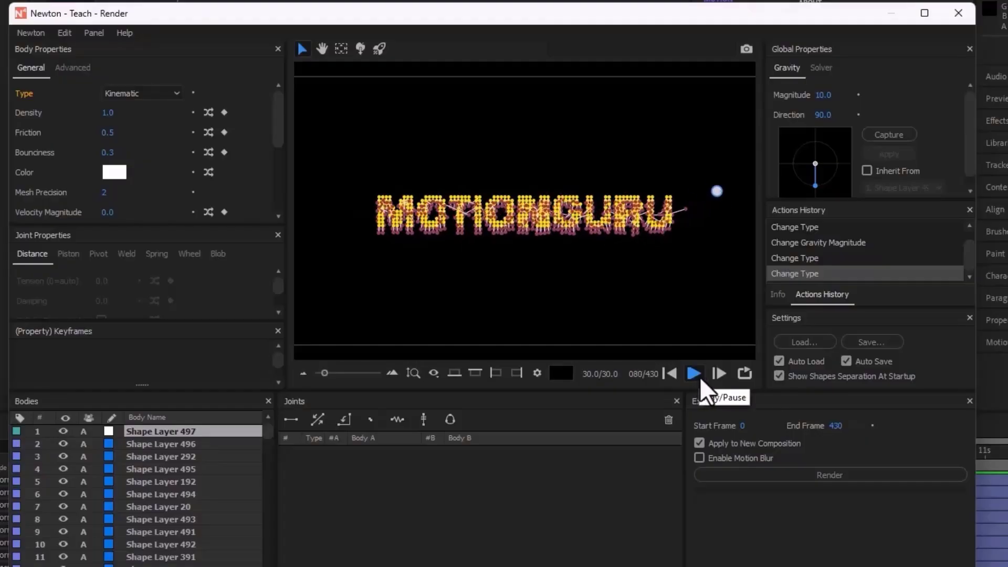
pyautogui.click(694, 373)
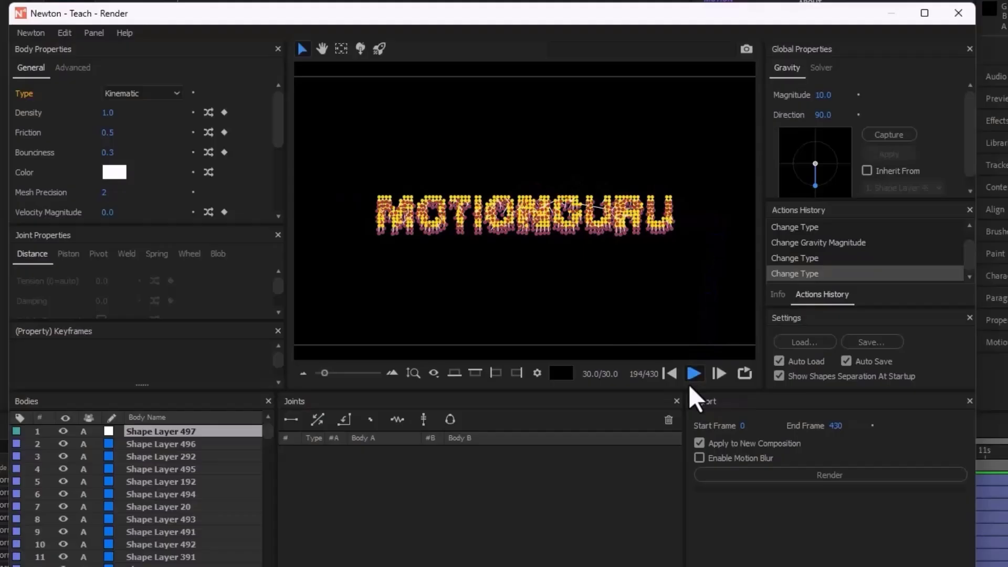
pyautogui.click(670, 374)
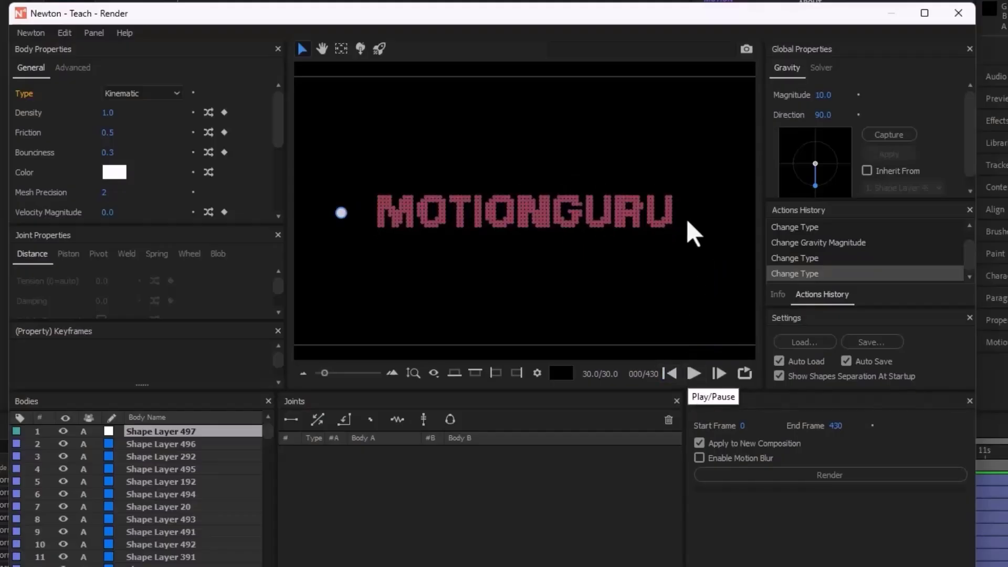
pyautogui.moveTo(579, 290)
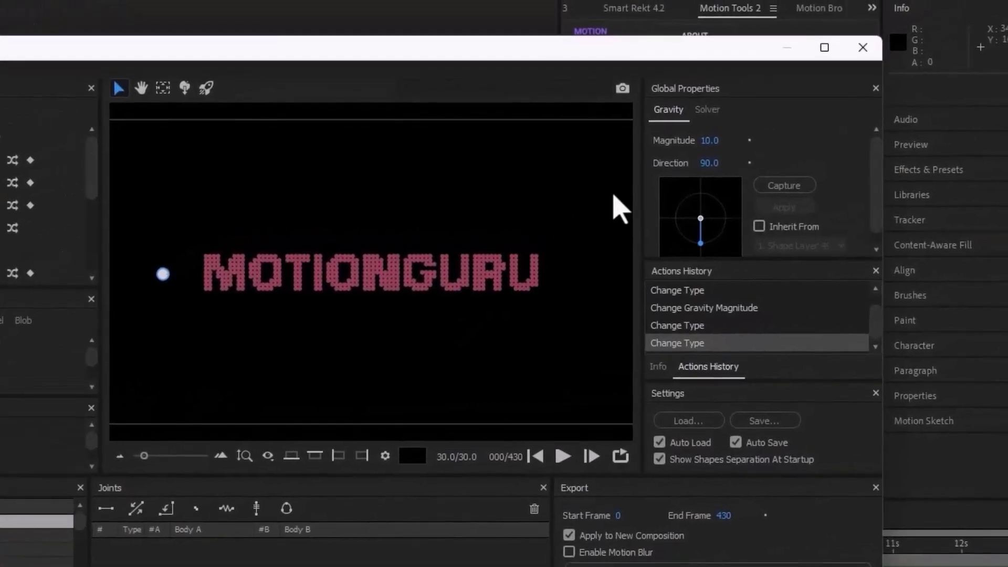
pyautogui.moveTo(660, 109)
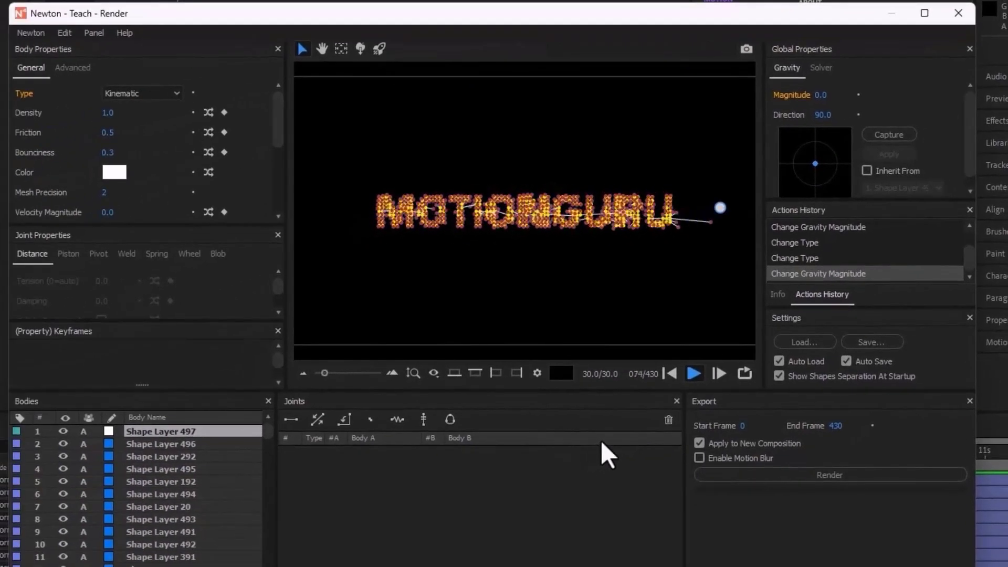
# Step: Preview the ball sweeping through the lettering with gravity magnitude at 0, then pause
pyautogui.click(693, 373)
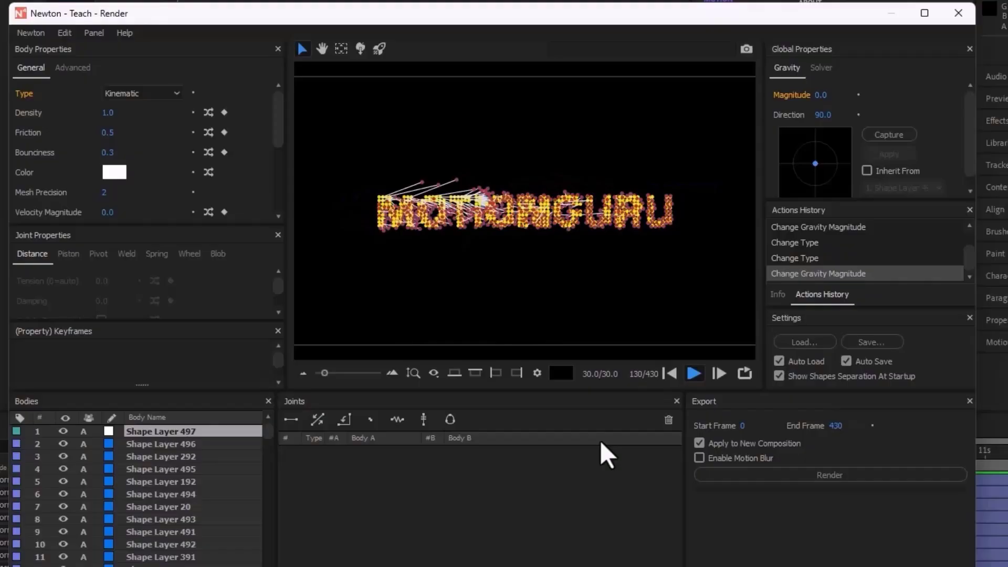
pyautogui.click(694, 373)
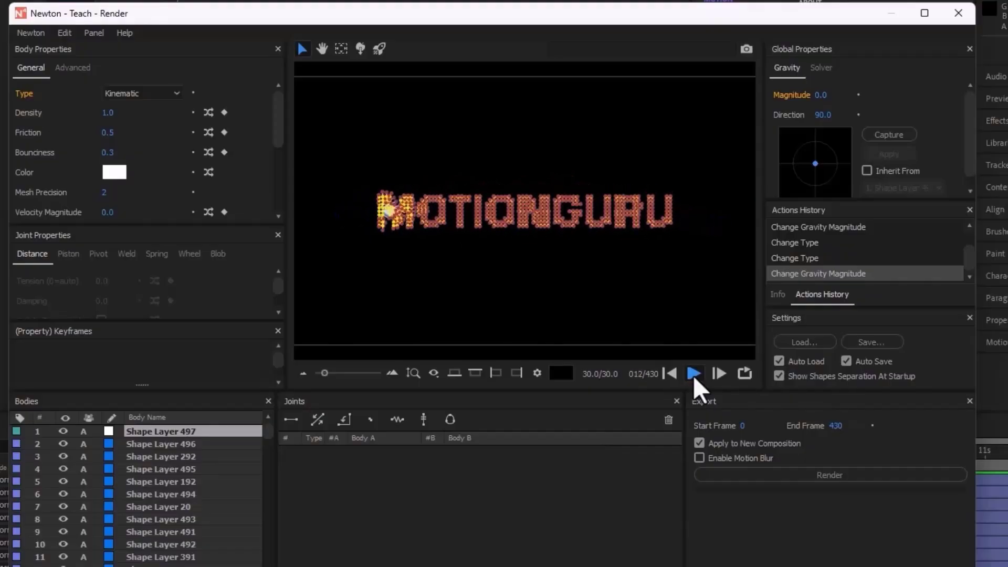
pyautogui.click(694, 373)
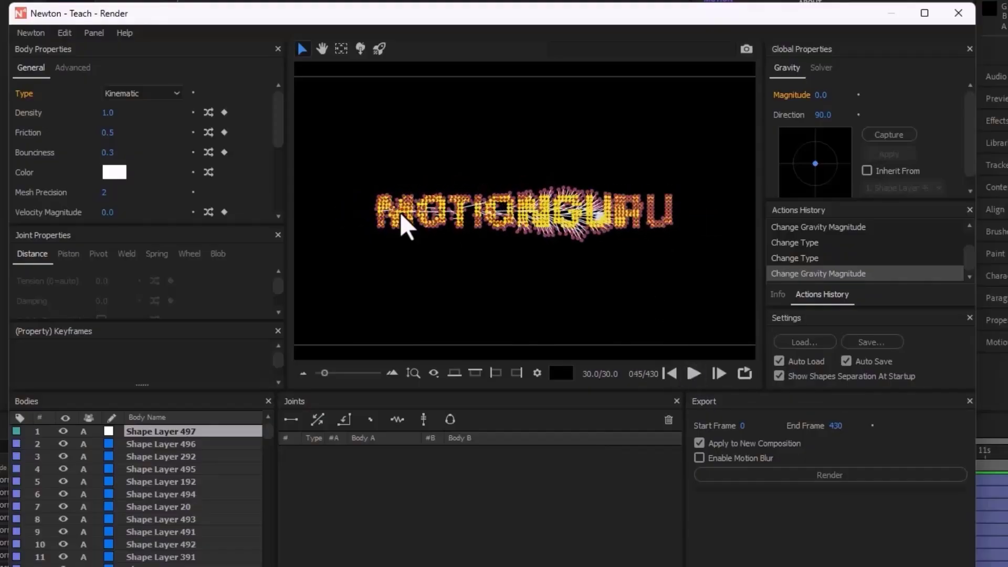
pyautogui.moveTo(376, 244)
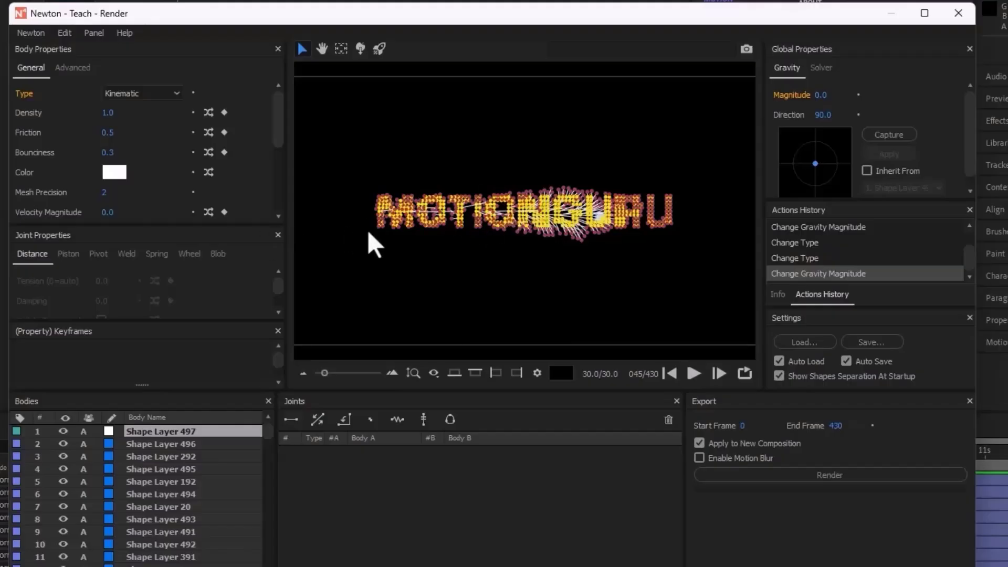
# Step: Draw the bodies as actual blue shapes in the viewer and replay the ball ploughing through the text
pyautogui.click(432, 373)
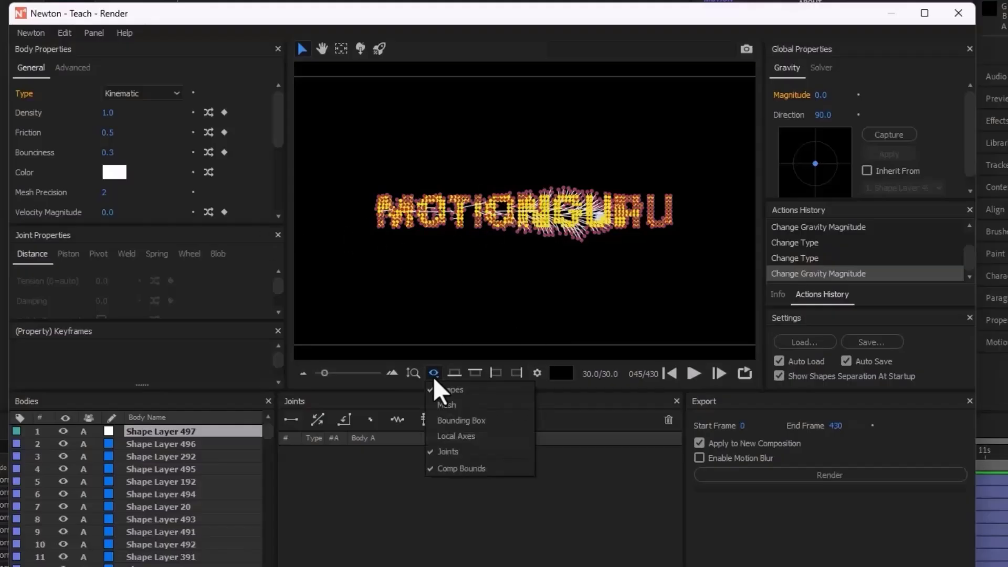
pyautogui.moveTo(448, 469)
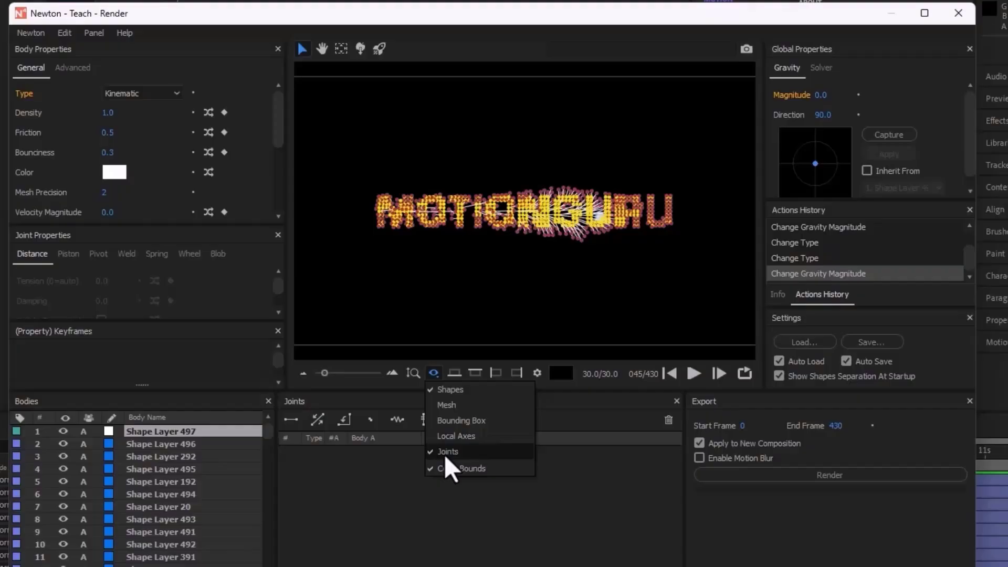
pyautogui.click(450, 390)
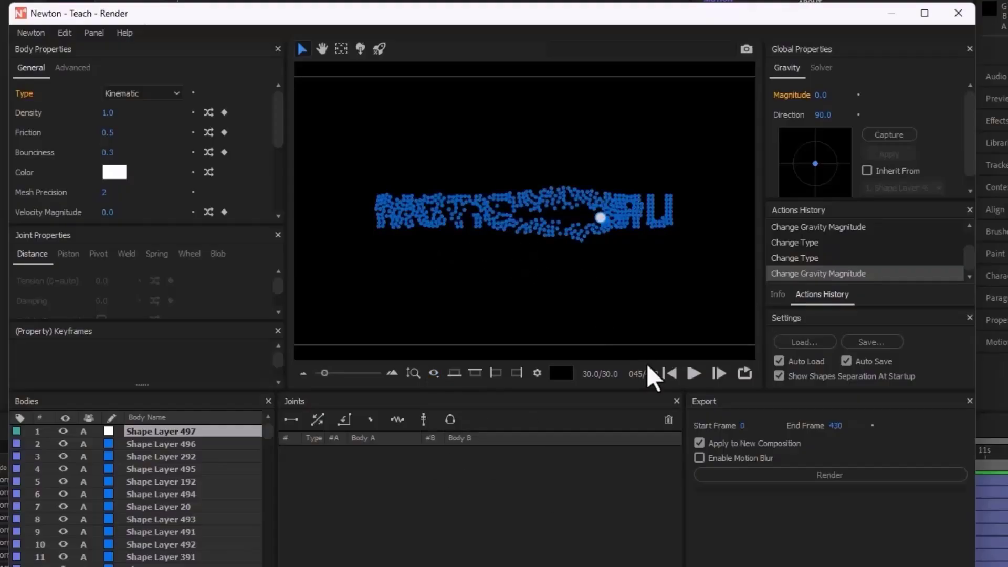
pyautogui.click(694, 374)
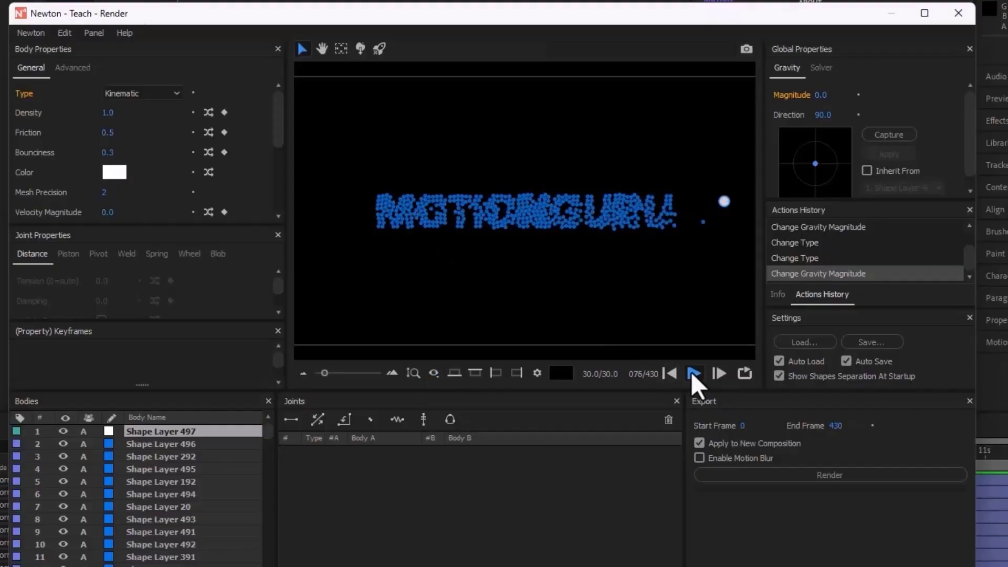
pyautogui.click(694, 372)
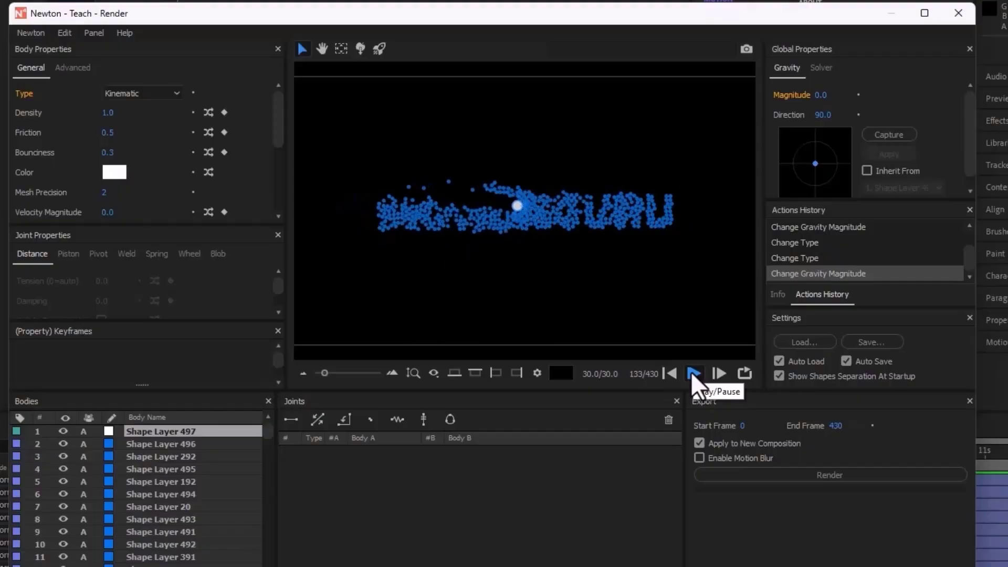
pyautogui.click(694, 374)
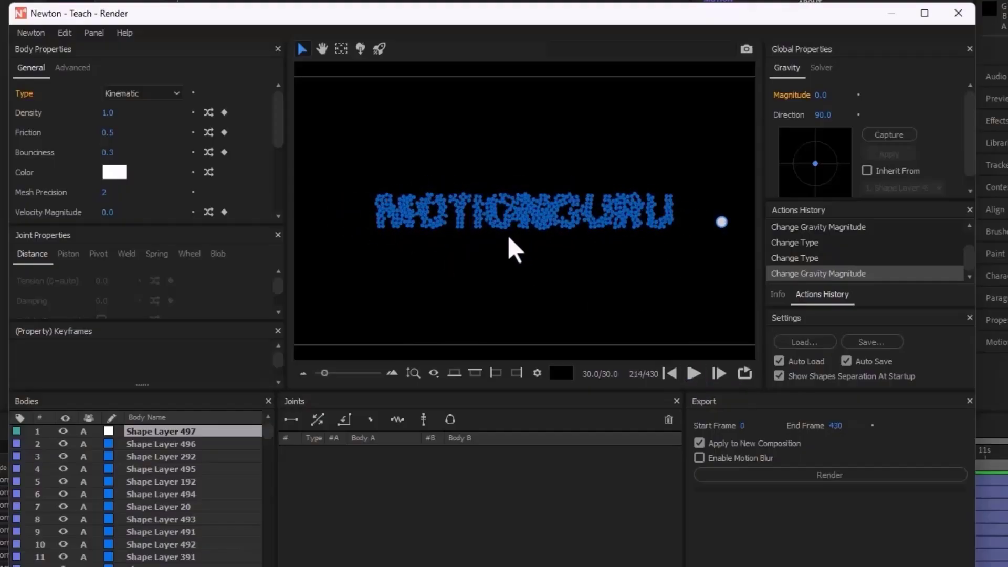
pyautogui.moveTo(485, 261)
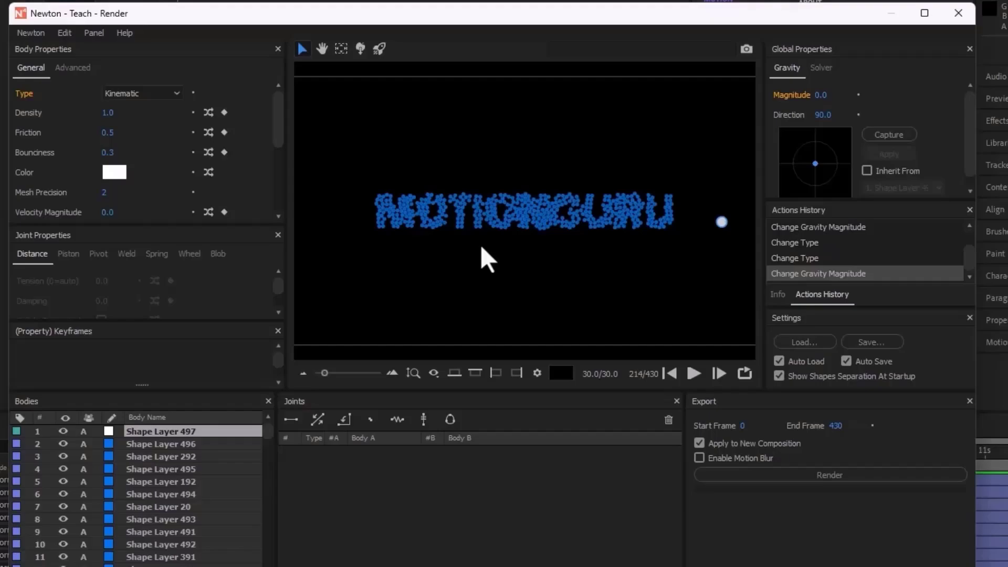
pyautogui.moveTo(487, 256)
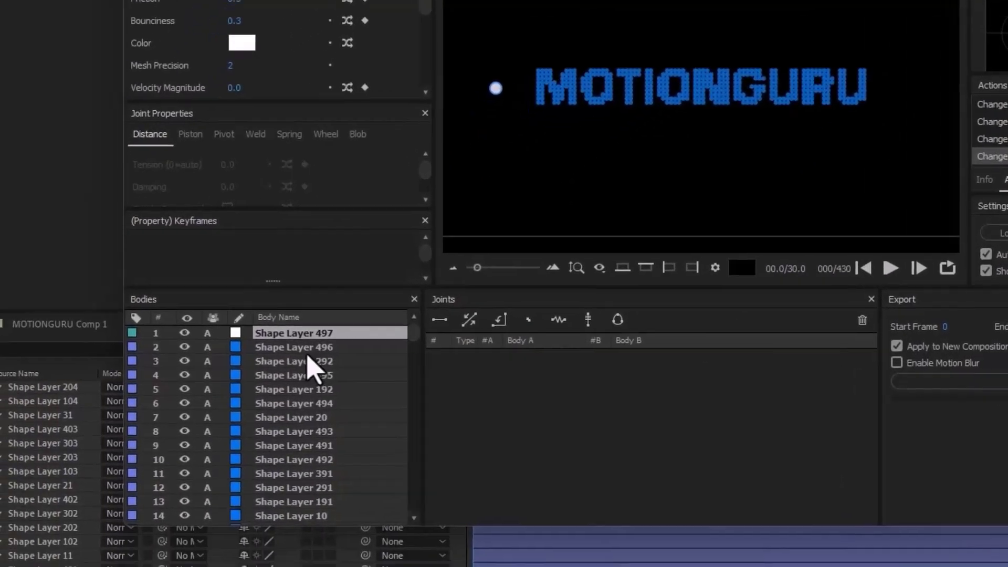
# Step: Assign the letter bodies to Collision Group B and stop them colliding with group A
pyautogui.scroll(-3)
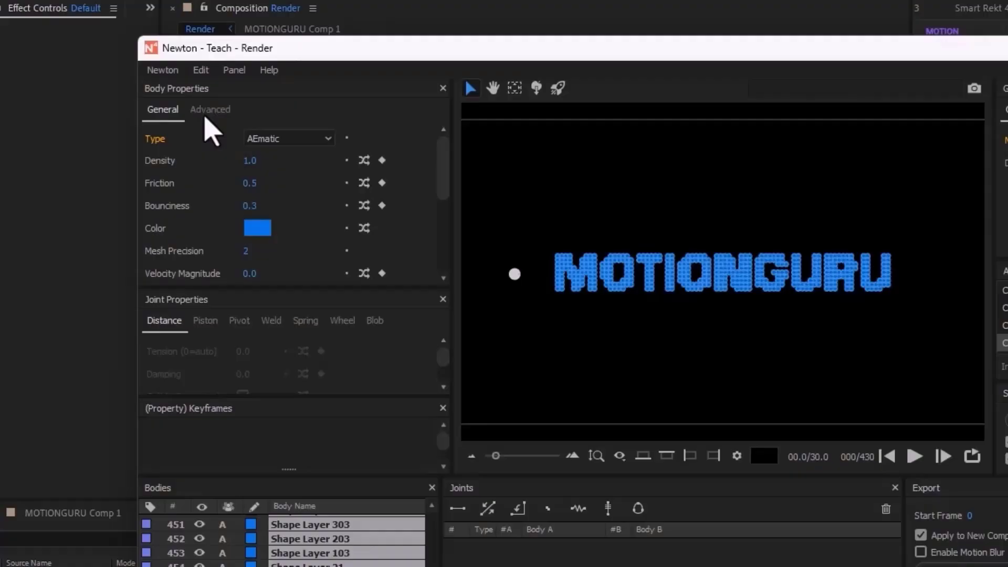
pyautogui.click(210, 109)
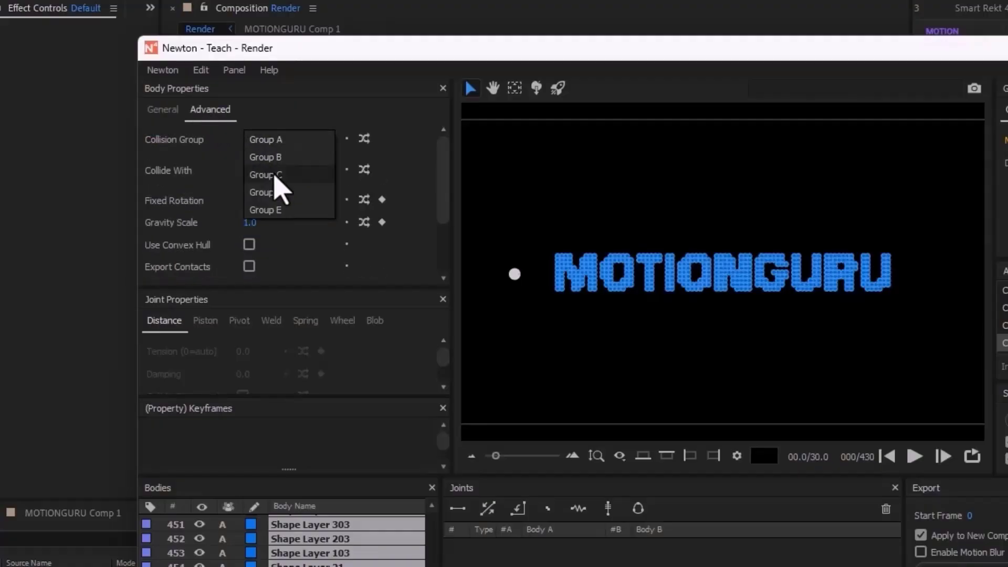
pyautogui.click(265, 157)
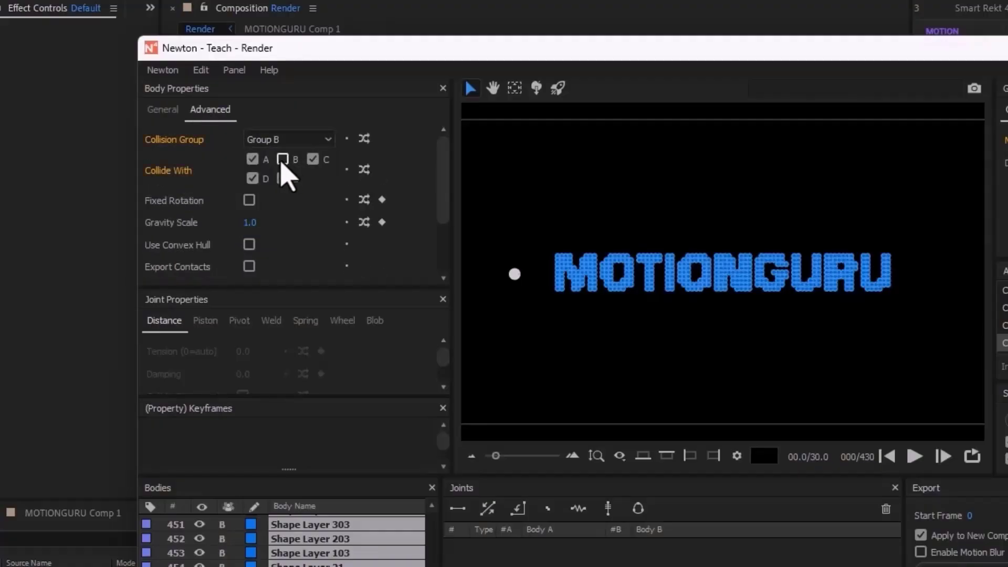
pyautogui.click(253, 159)
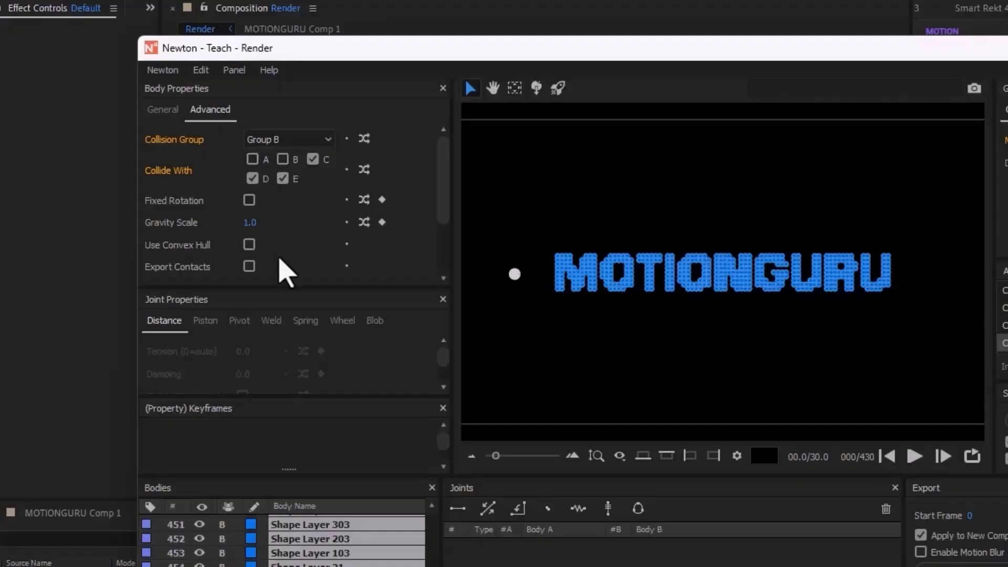
pyautogui.moveTo(636, 309)
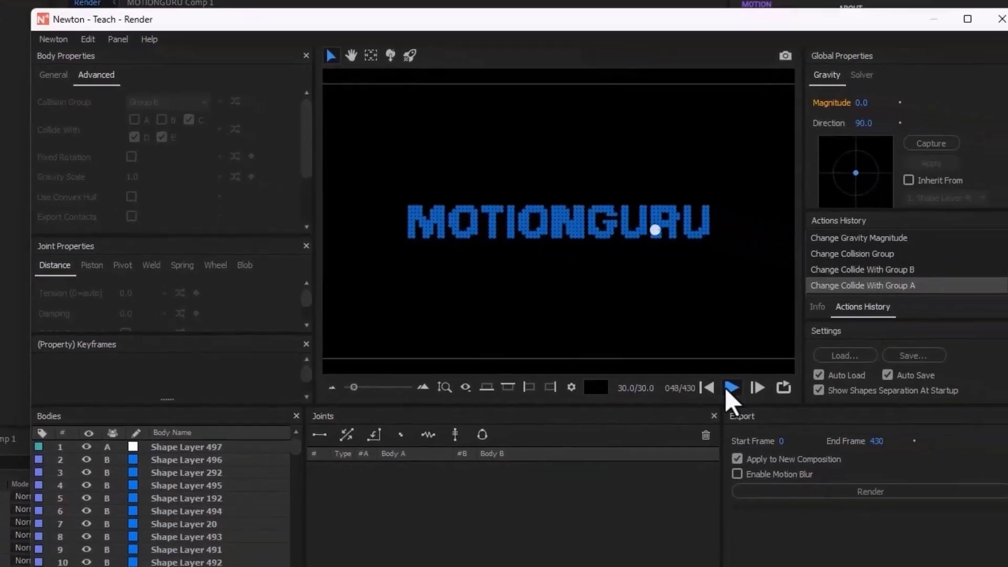
pyautogui.click(730, 386)
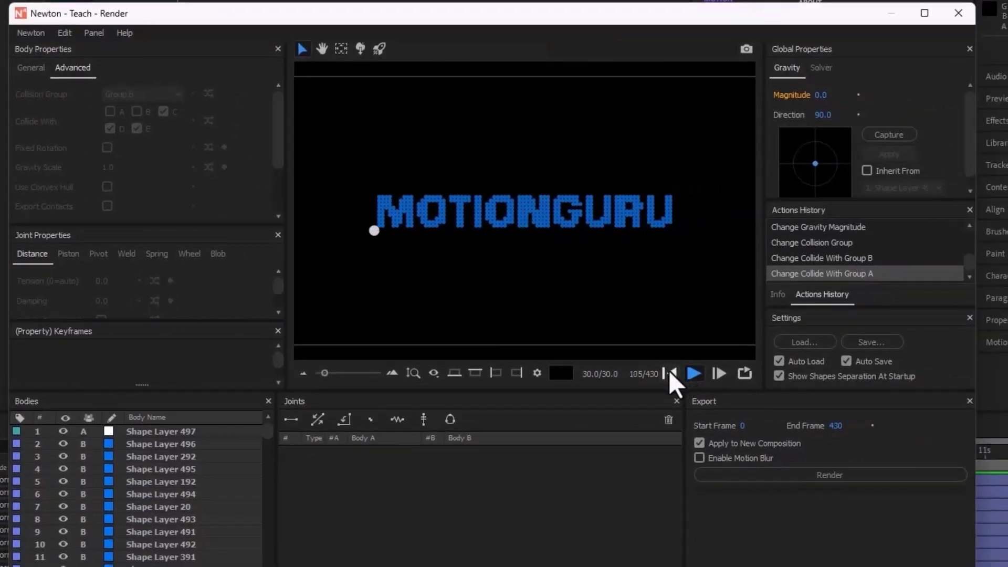
pyautogui.click(671, 374)
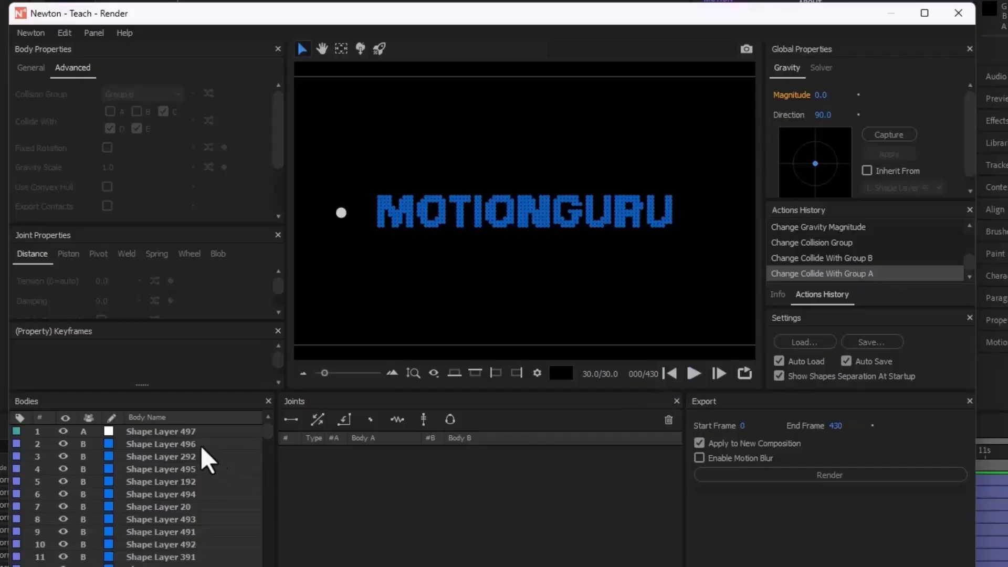
pyautogui.click(161, 431)
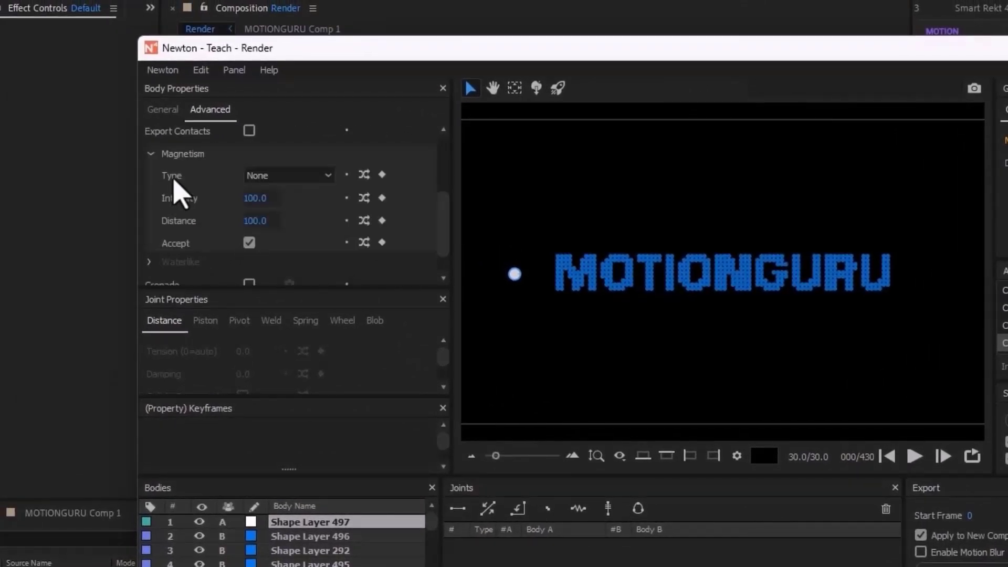
# Step: Set the white ball's Magnetism Type to Repulsion
pyautogui.click(287, 176)
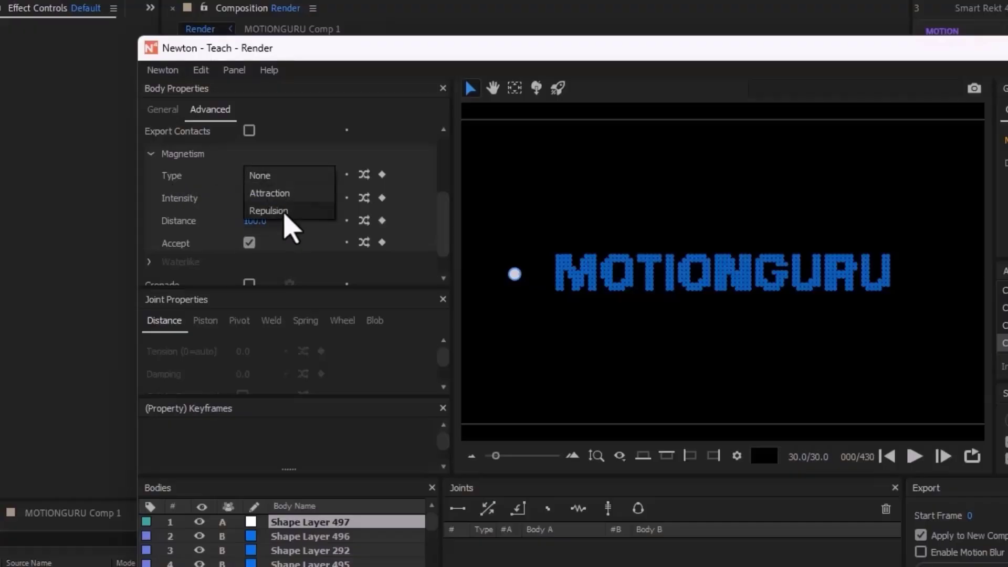
pyautogui.click(268, 210)
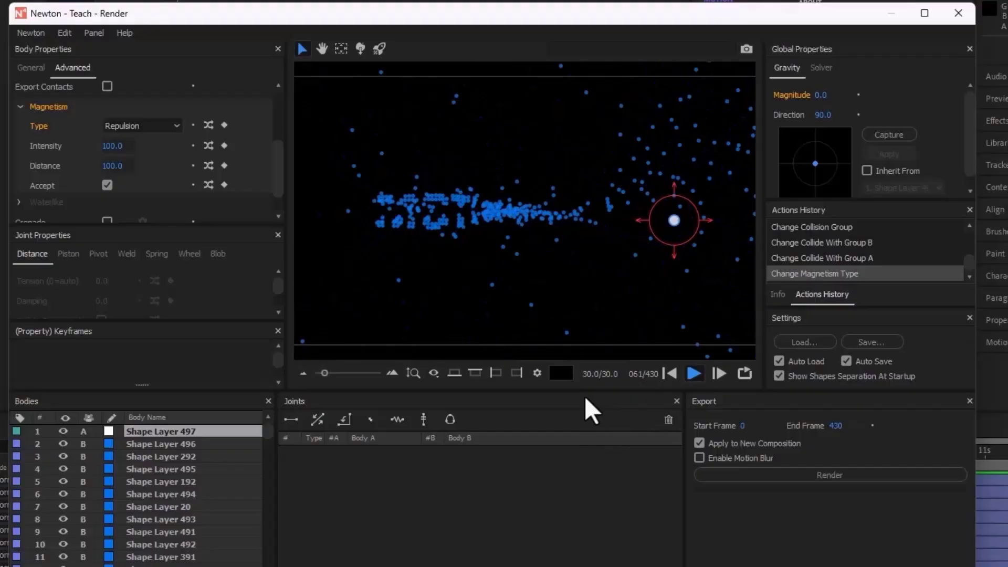
# Step: Play the simulation, rewind and replay to watch the ball push the circles apart
pyautogui.click(694, 373)
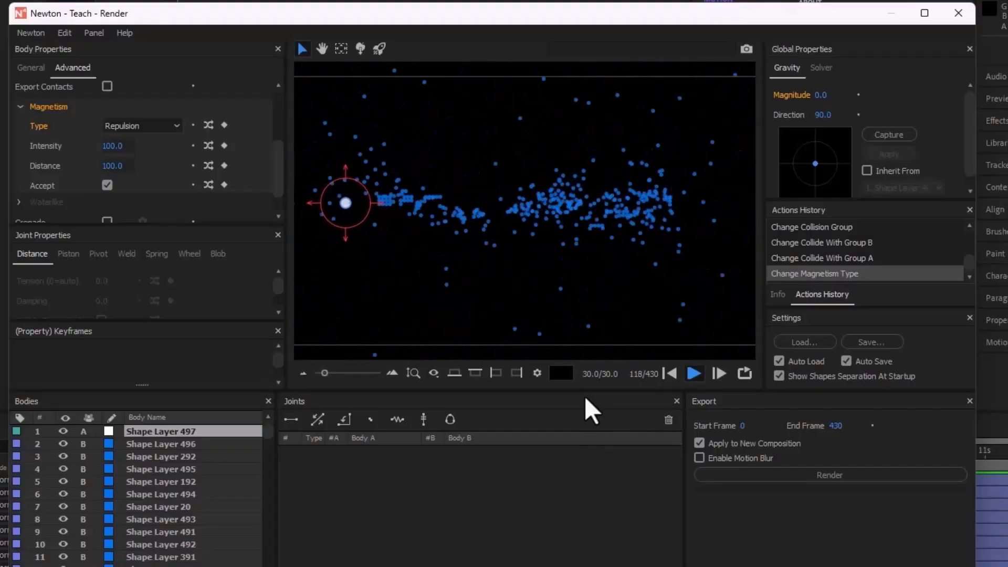
pyautogui.click(693, 373)
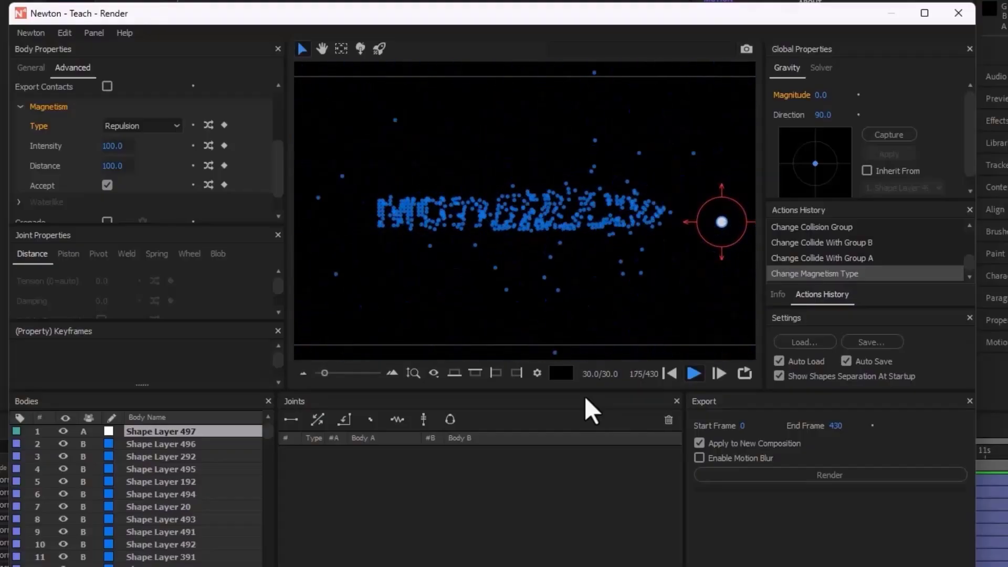
pyautogui.click(693, 373)
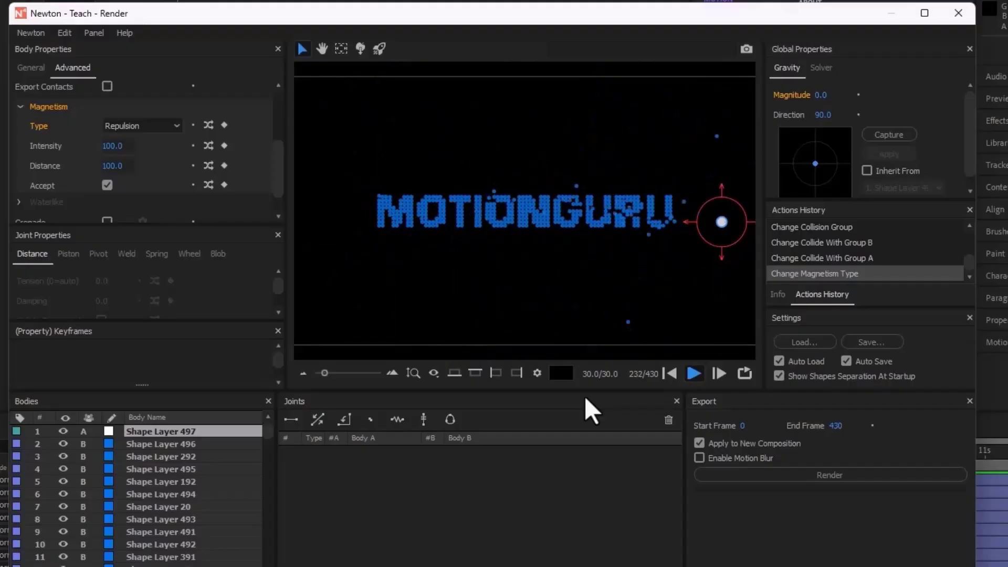
pyautogui.click(671, 373)
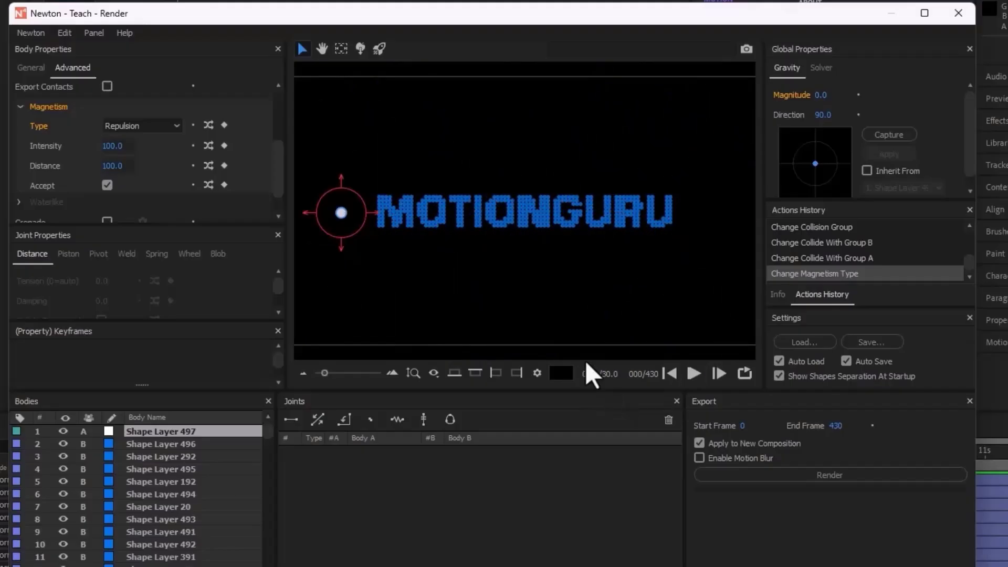
pyautogui.click(693, 373)
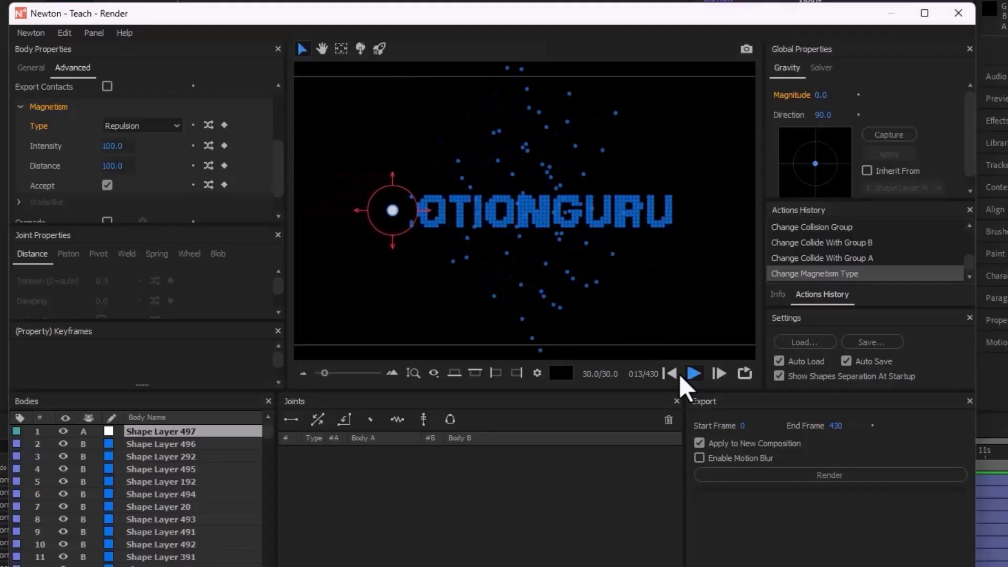
pyautogui.click(693, 373)
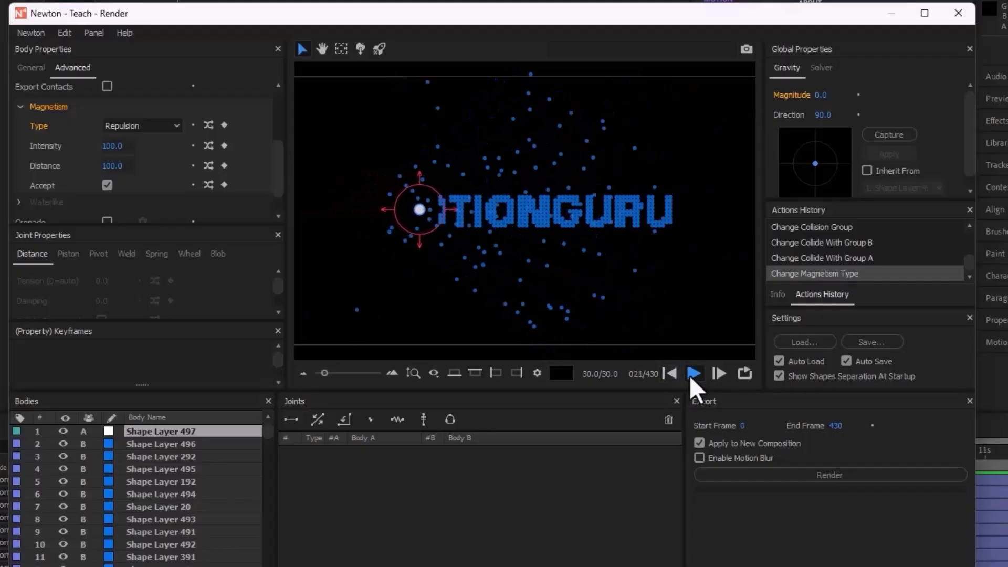
pyautogui.click(693, 372)
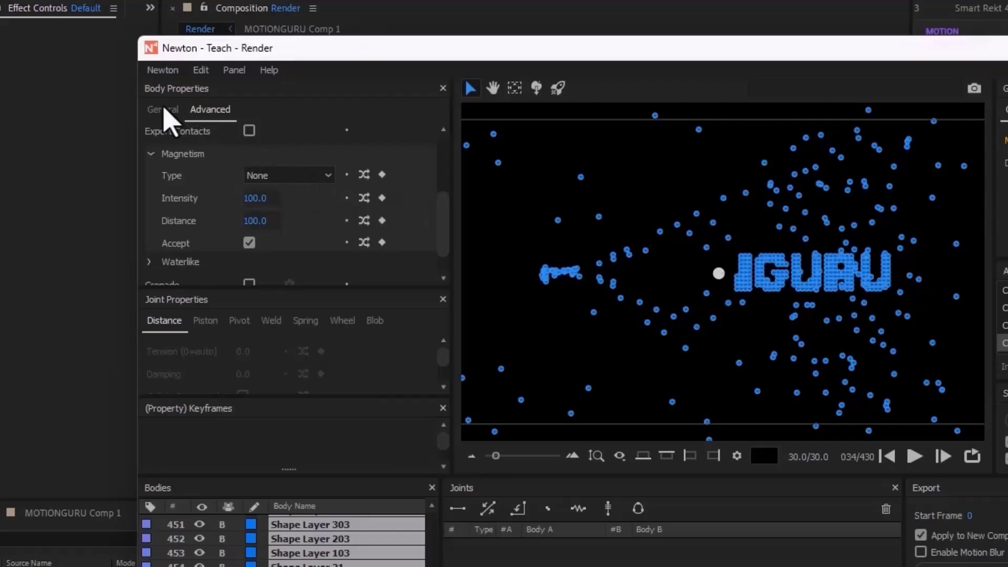
# Step: Give the circle bodies AEmatic Damping and Tension of 10 in General properties and replay
pyautogui.click(162, 109)
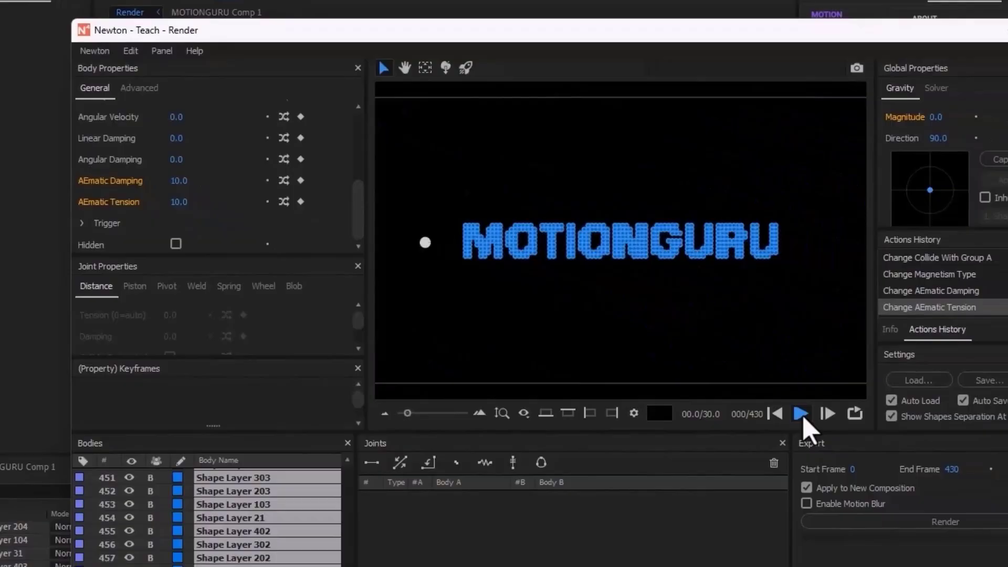
pyautogui.click(800, 414)
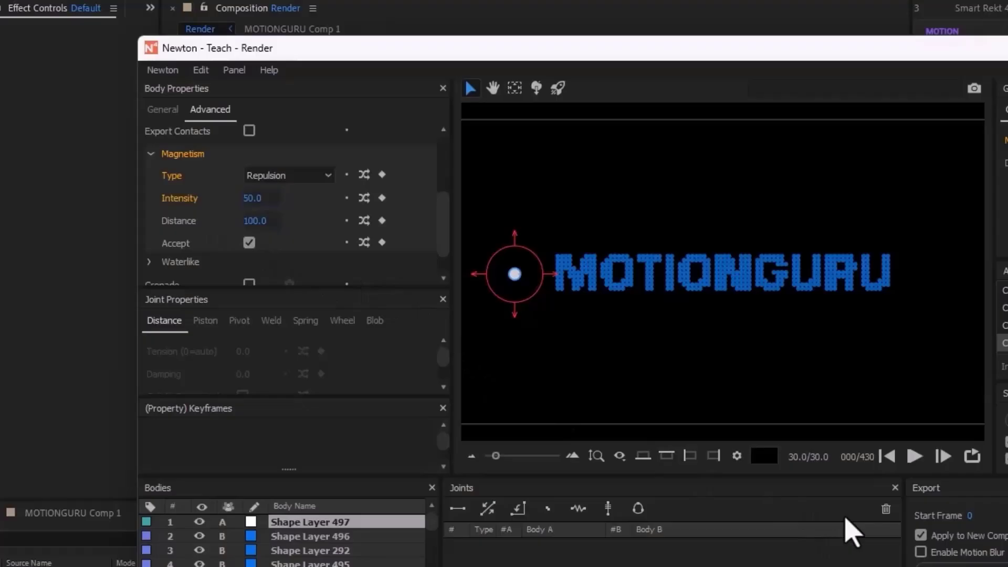
# Step: Lower the ball's magnet Intensity to 10 and replay to see the letters re-form
pyautogui.click(914, 457)
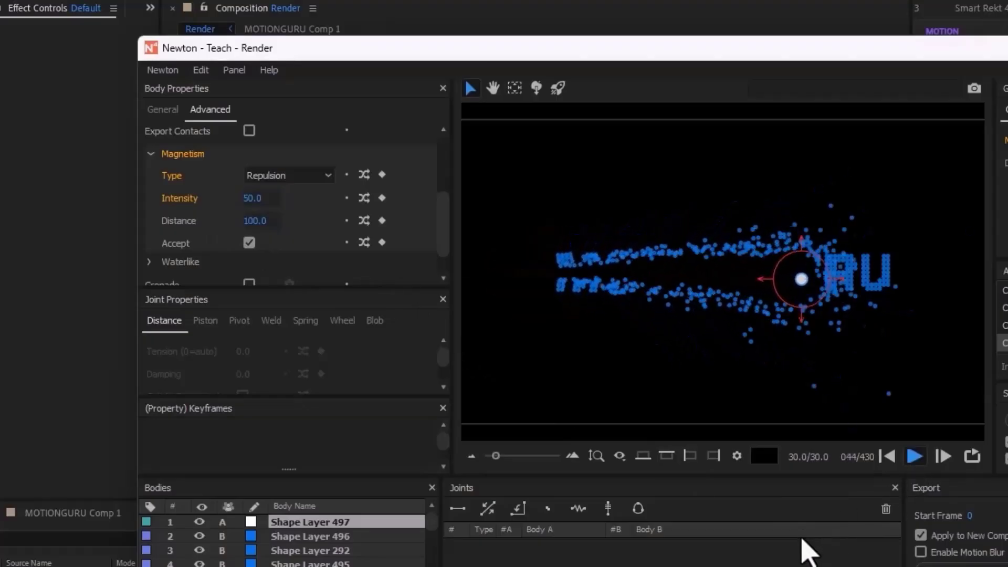
pyautogui.click(913, 456)
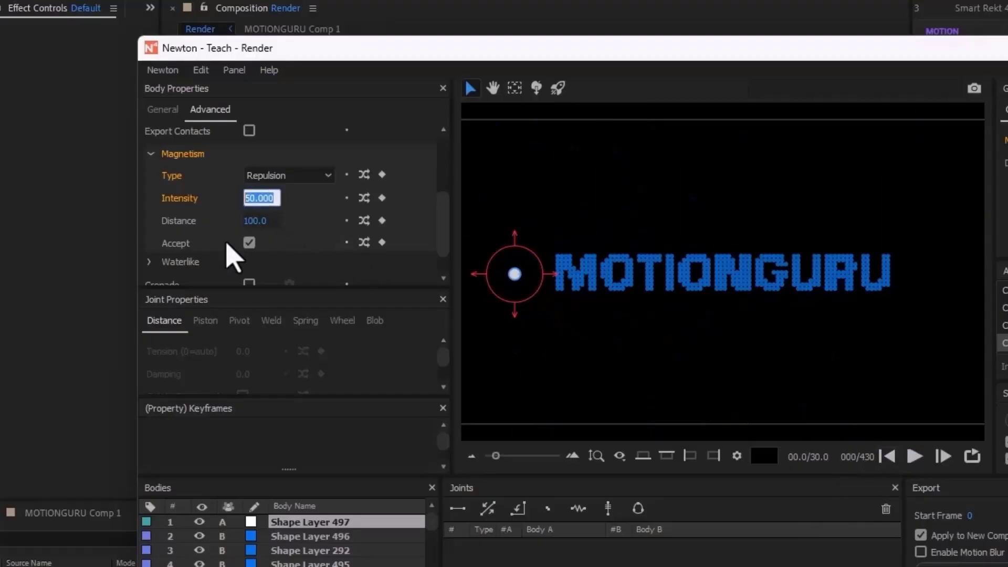
pyautogui.write('10')
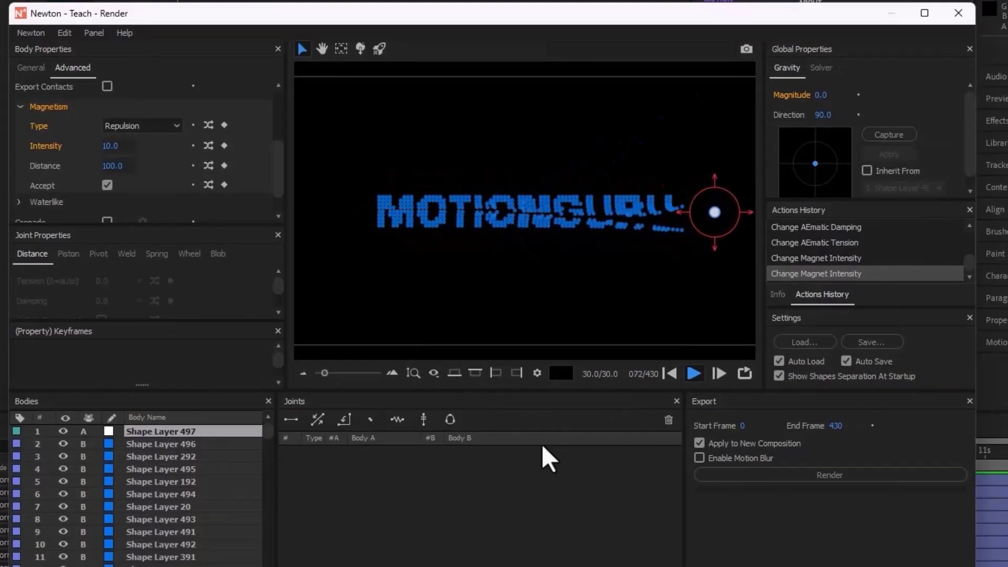
pyautogui.click(693, 373)
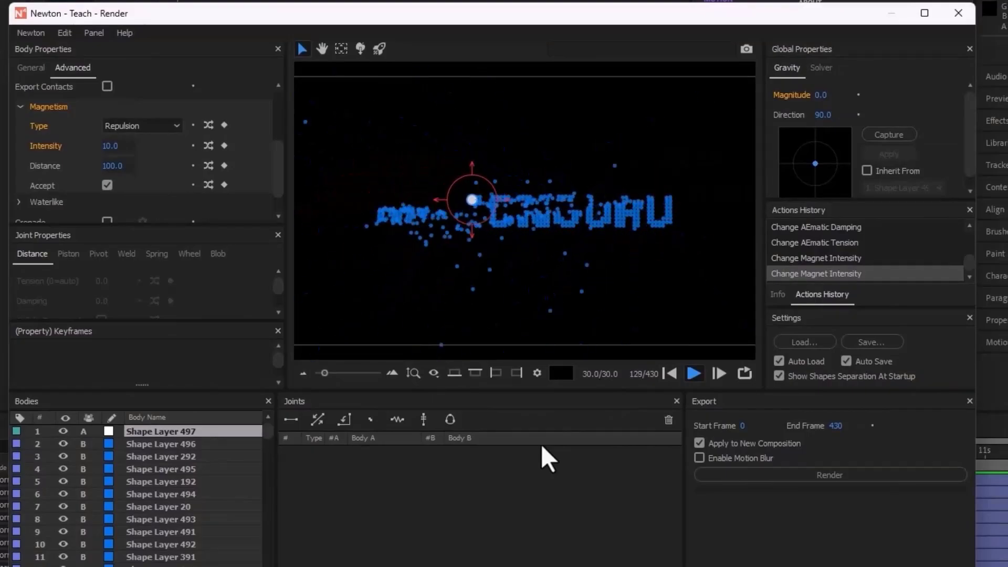
pyautogui.click(693, 372)
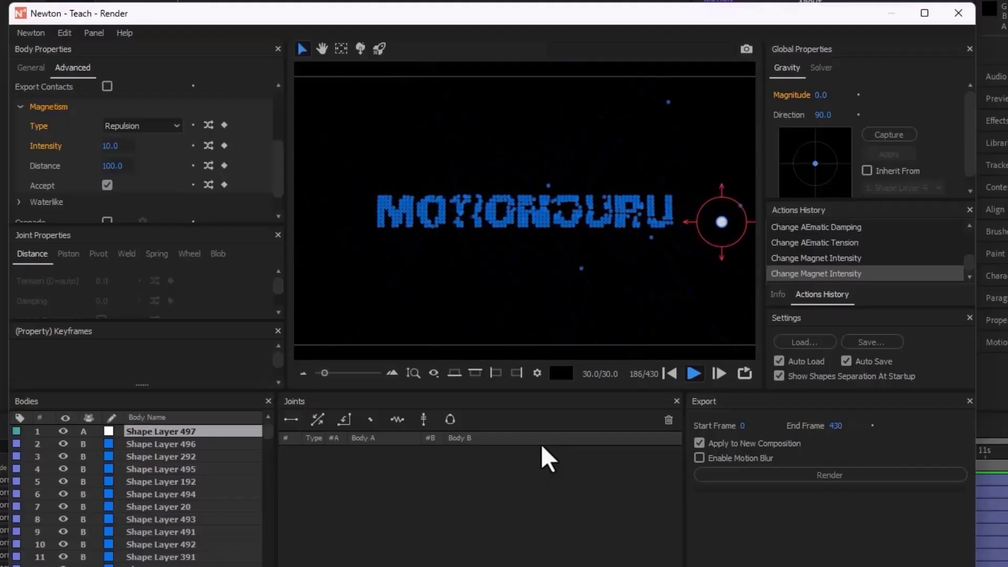
pyautogui.click(693, 373)
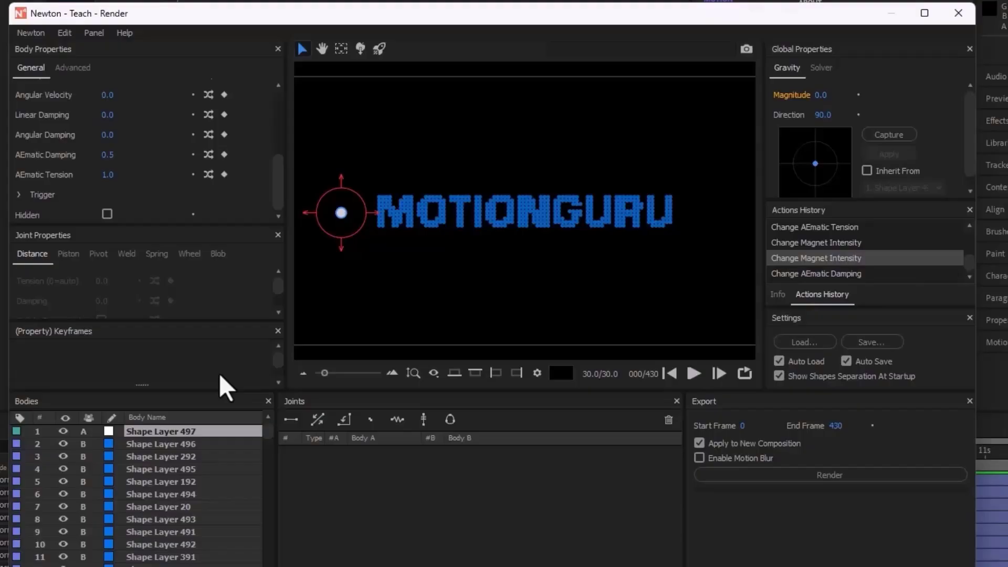
pyautogui.moveTo(722, 425)
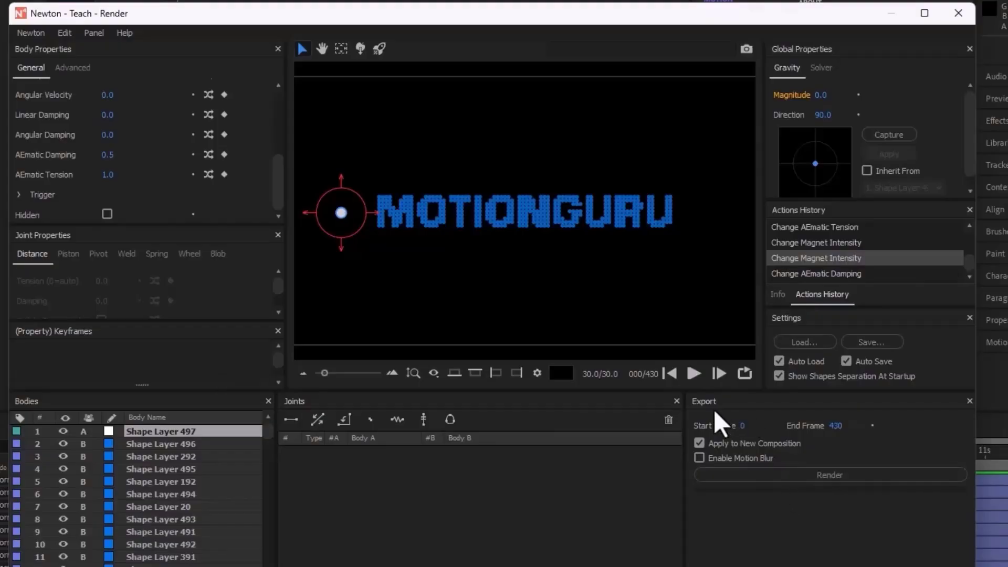
pyautogui.moveTo(829, 475)
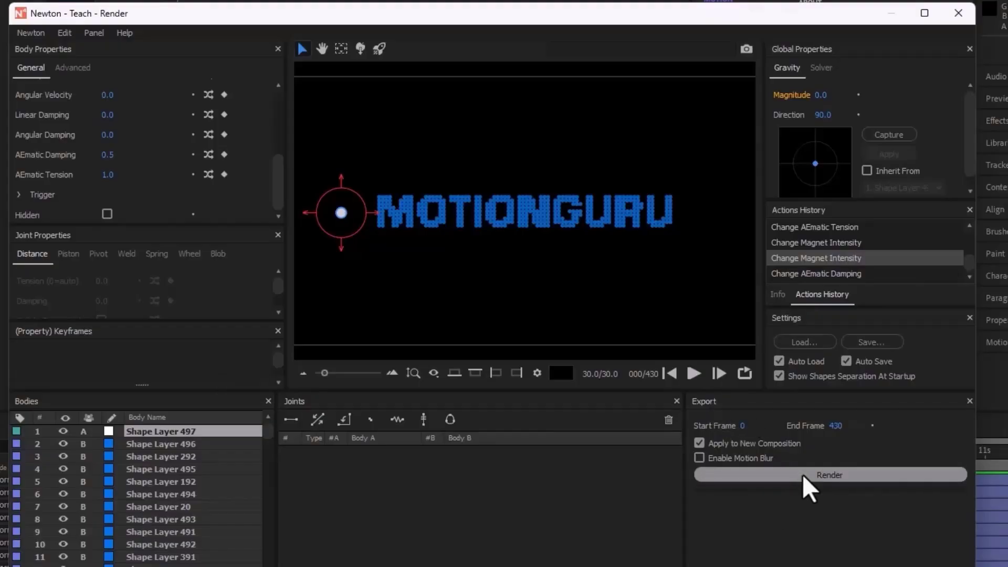
# Step: Render frames 0-430 of the simulation to a new composition
pyautogui.click(829, 475)
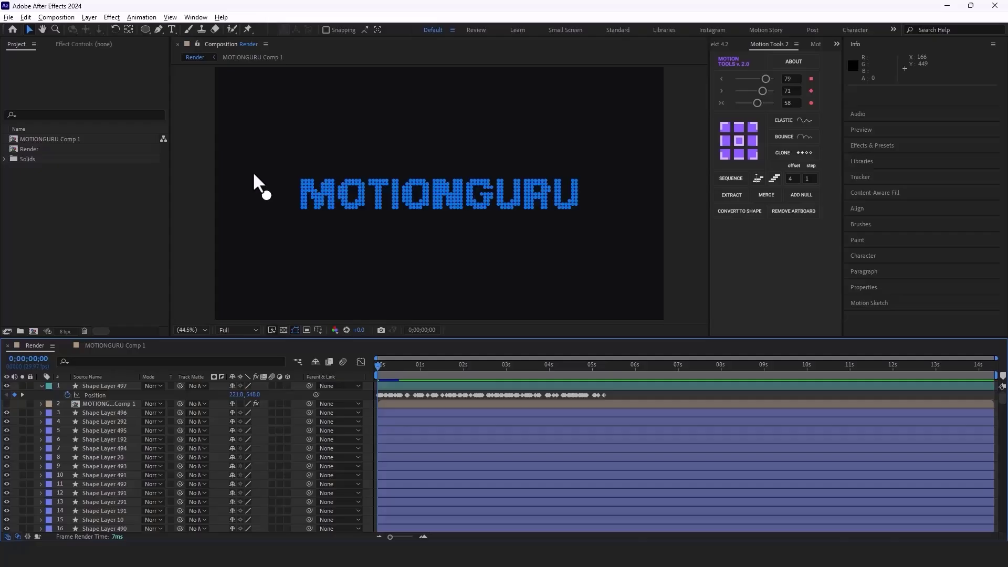
# Step: Select the ball layer and bring up the Render_Sim_01 comp created by Newton
pyautogui.click(94, 395)
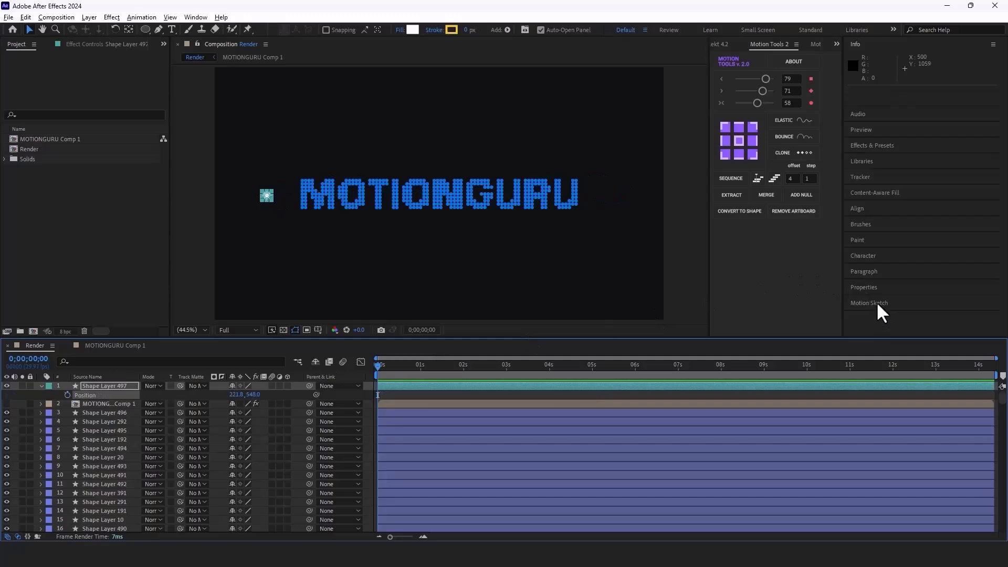
pyautogui.click(868, 302)
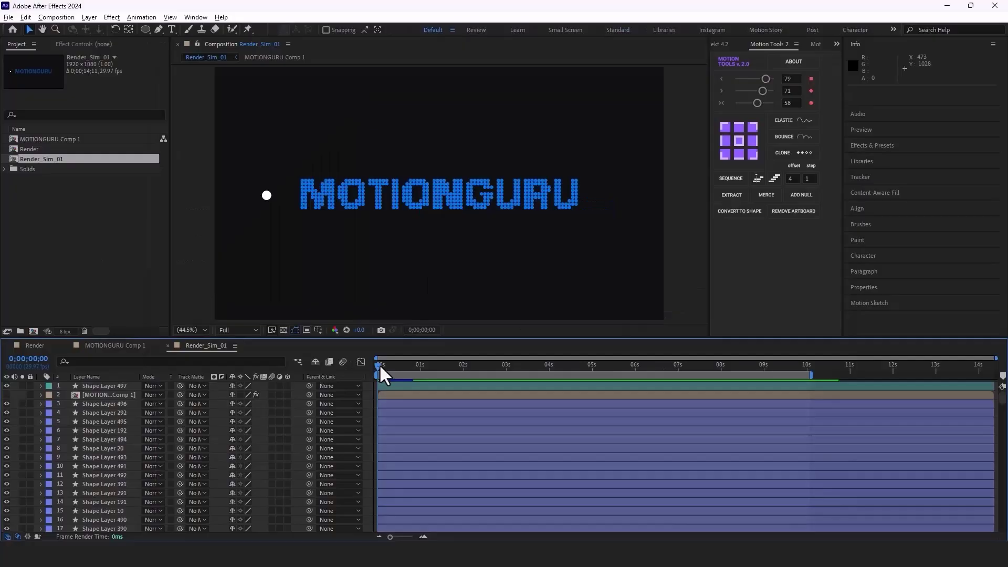
# Step: Start playback of Render_Sim_01 to watch the ball scatter the MOTIONGURU dots
pyautogui.press('space')
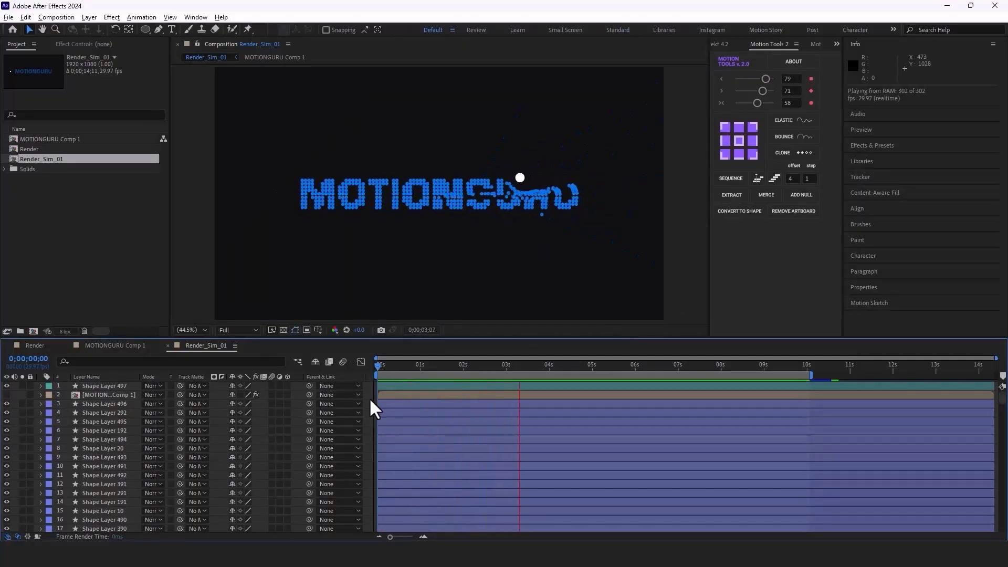
pyautogui.click(605, 364)
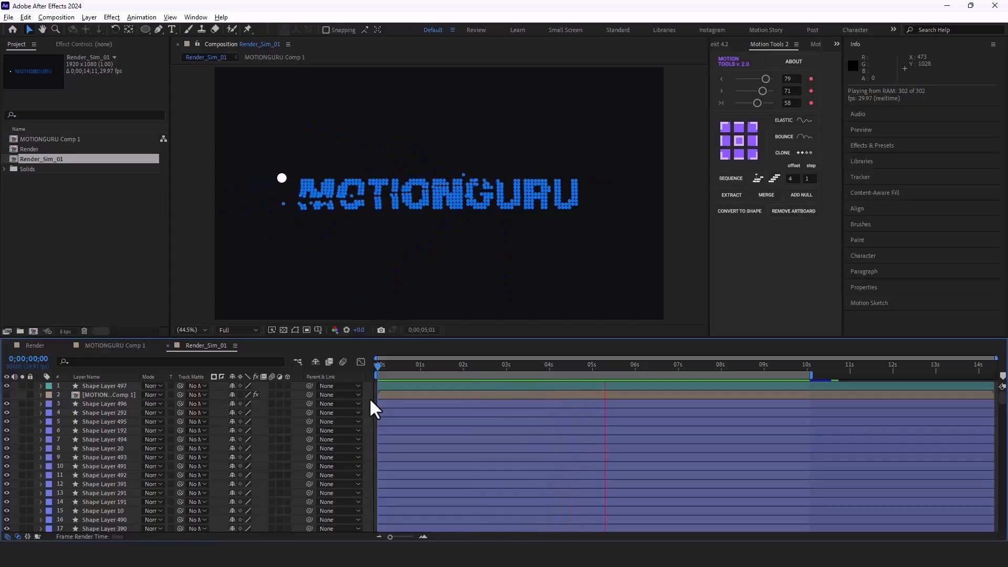